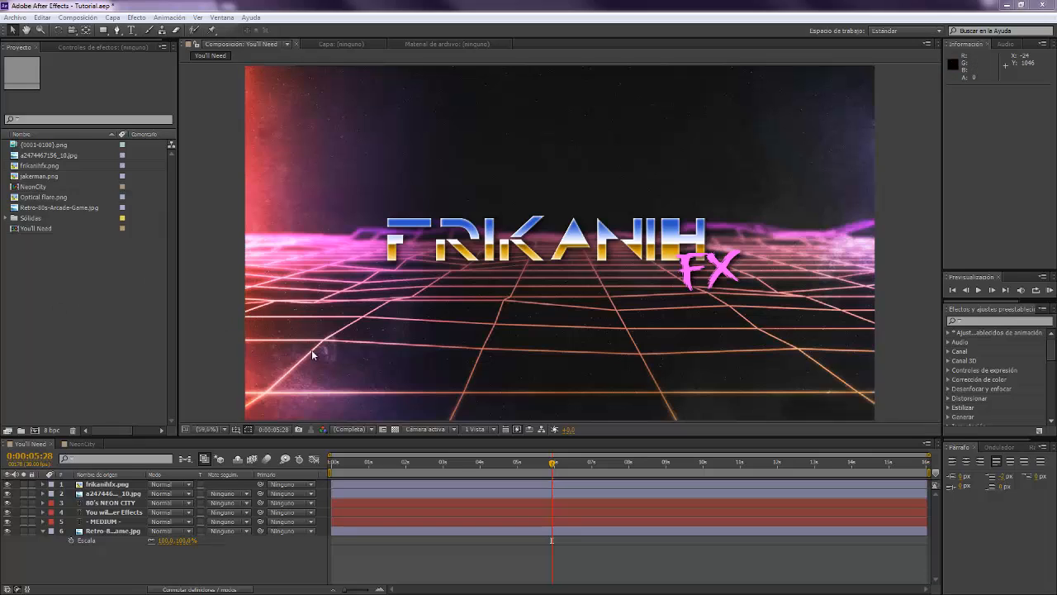
pyautogui.moveTo(714, 307)
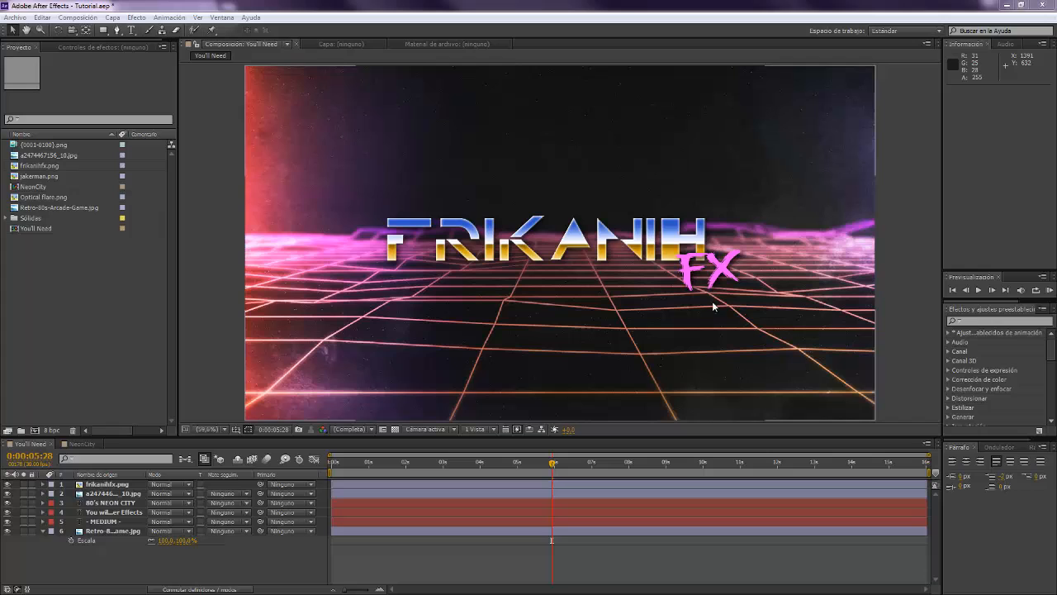
pyautogui.moveTo(211, 373)
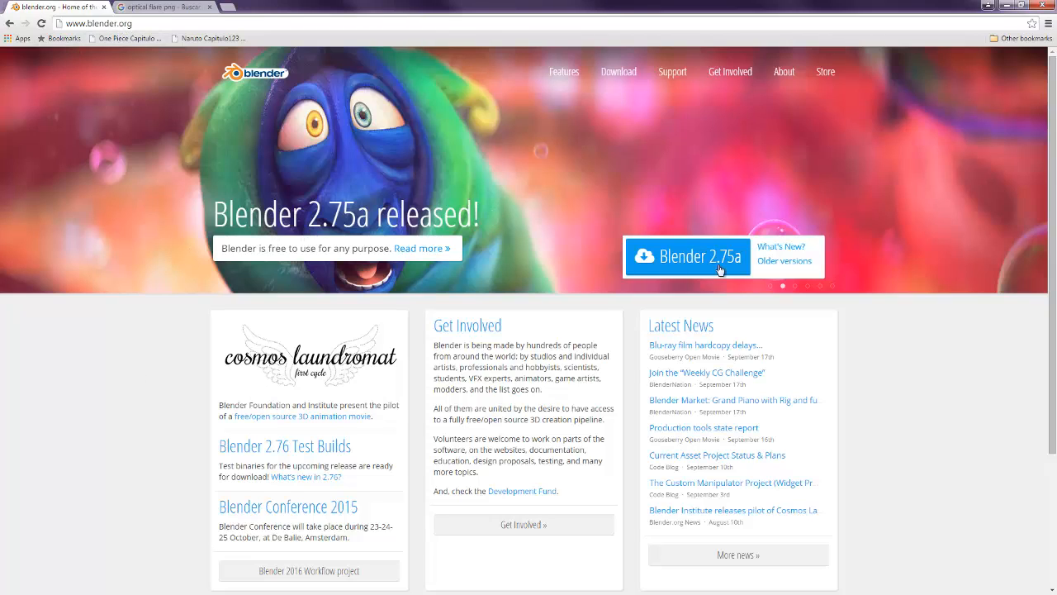
pyautogui.moveTo(154, 220)
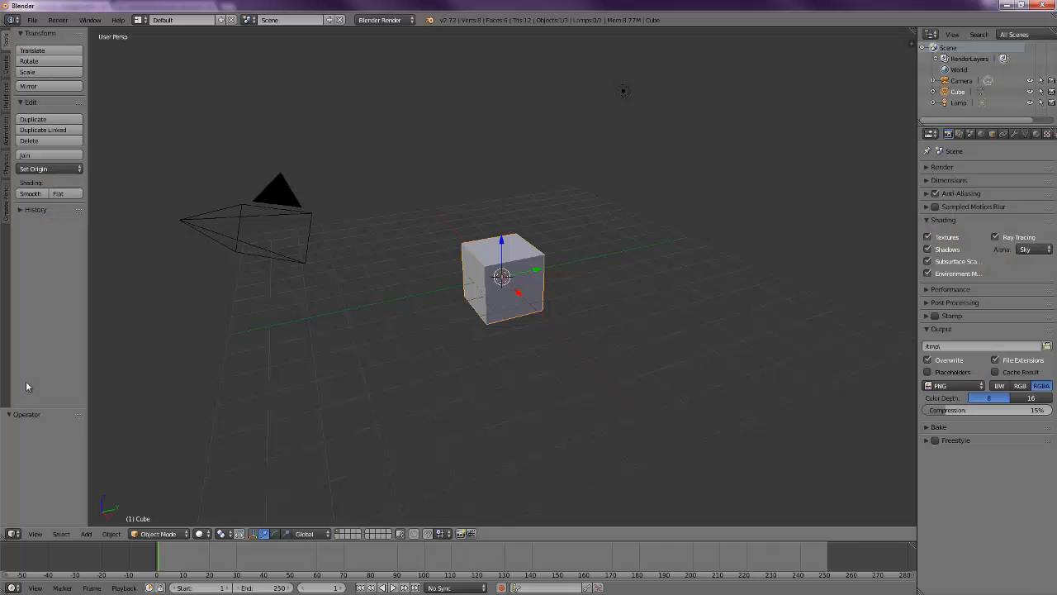
pyautogui.moveTo(504, 322)
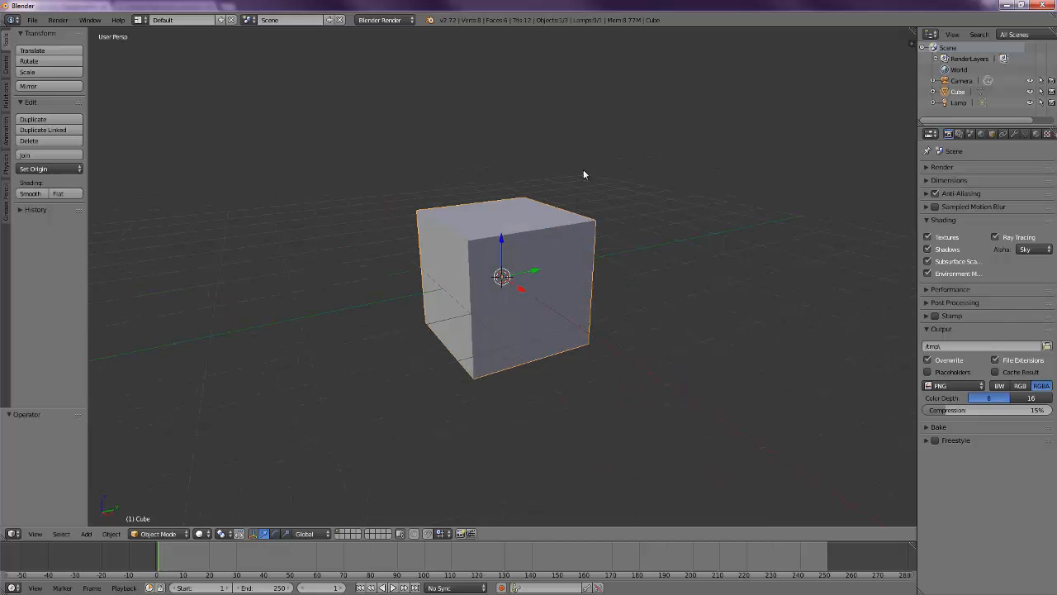
# - Toggle the default startup cube into Edit Mode
pyautogui.press('Tab')
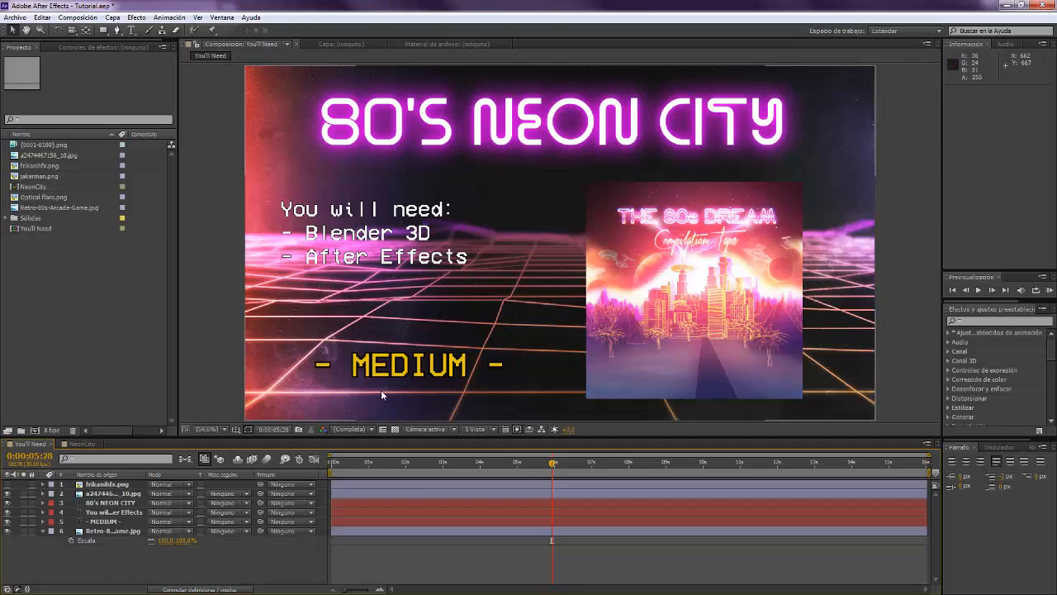
pyautogui.moveTo(417, 299)
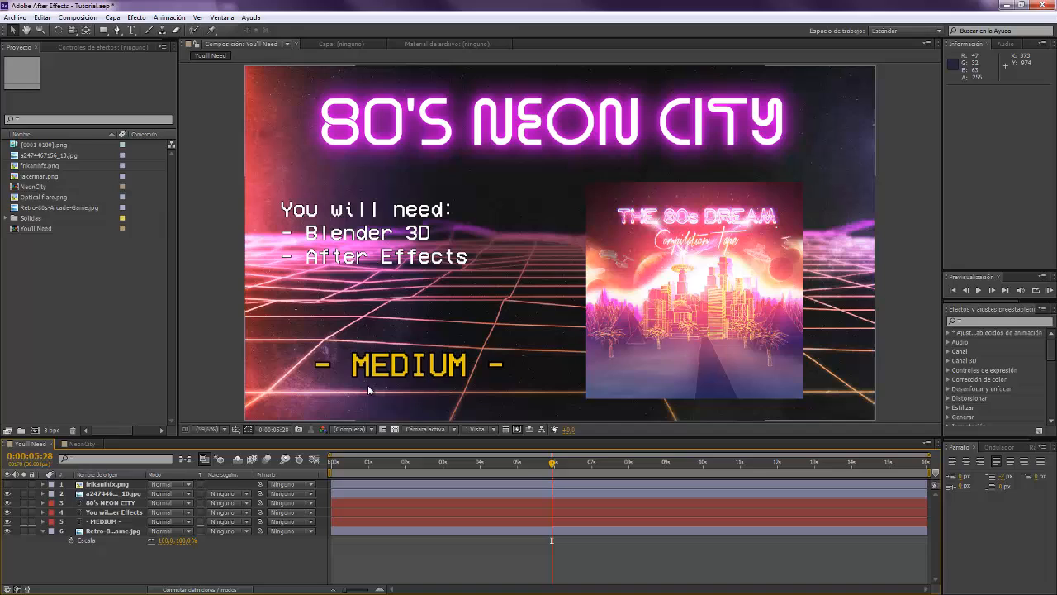
pyautogui.moveTo(350, 326)
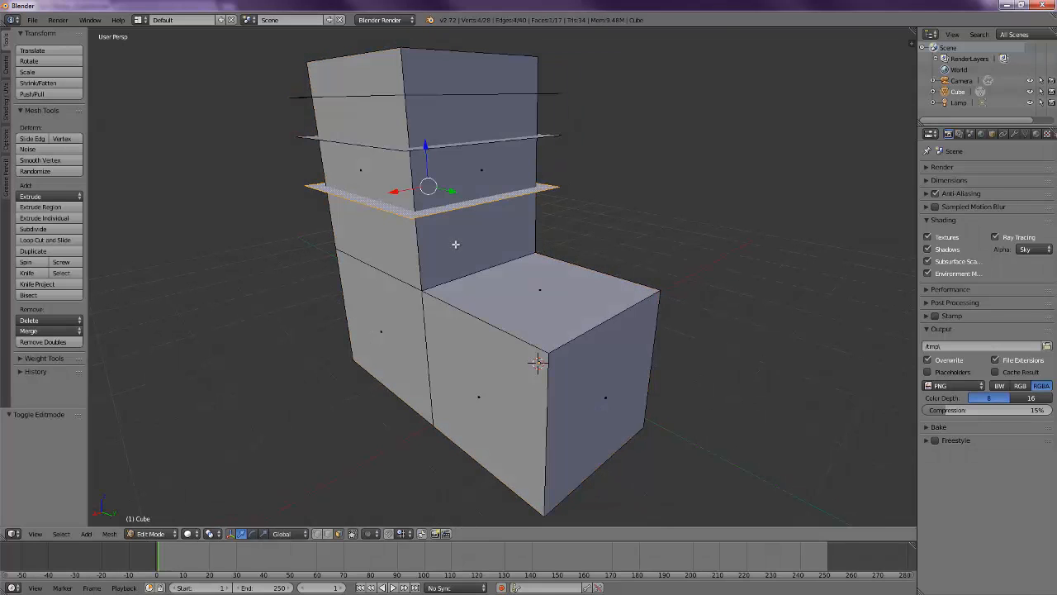
# - Select all of the stepped building's faces, convert them to Wire Frame, and return to Object Mode
pyautogui.press('a')
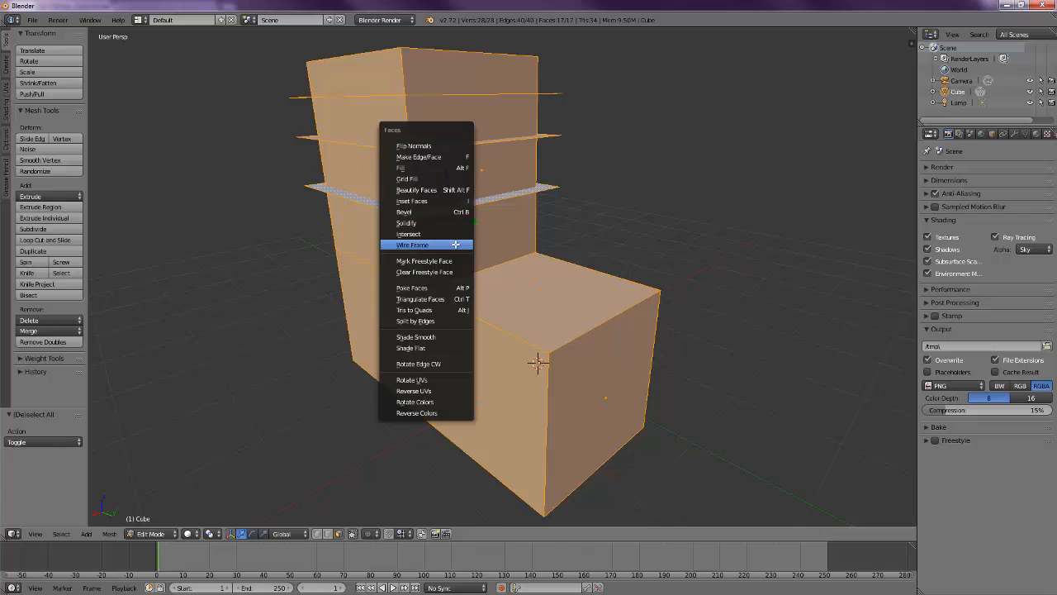
pyautogui.moveTo(413, 245)
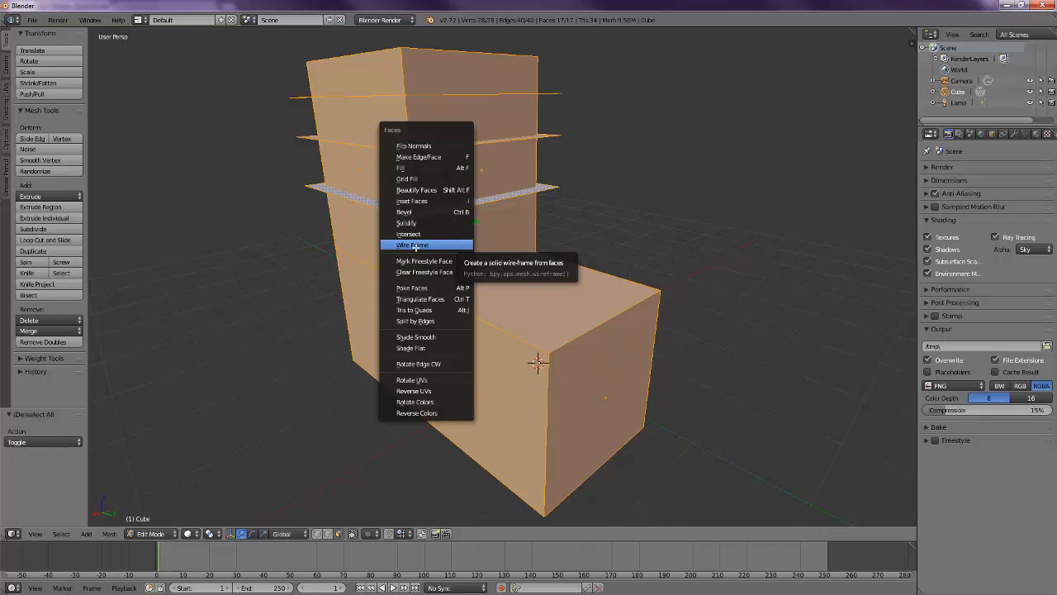
pyautogui.click(413, 245)
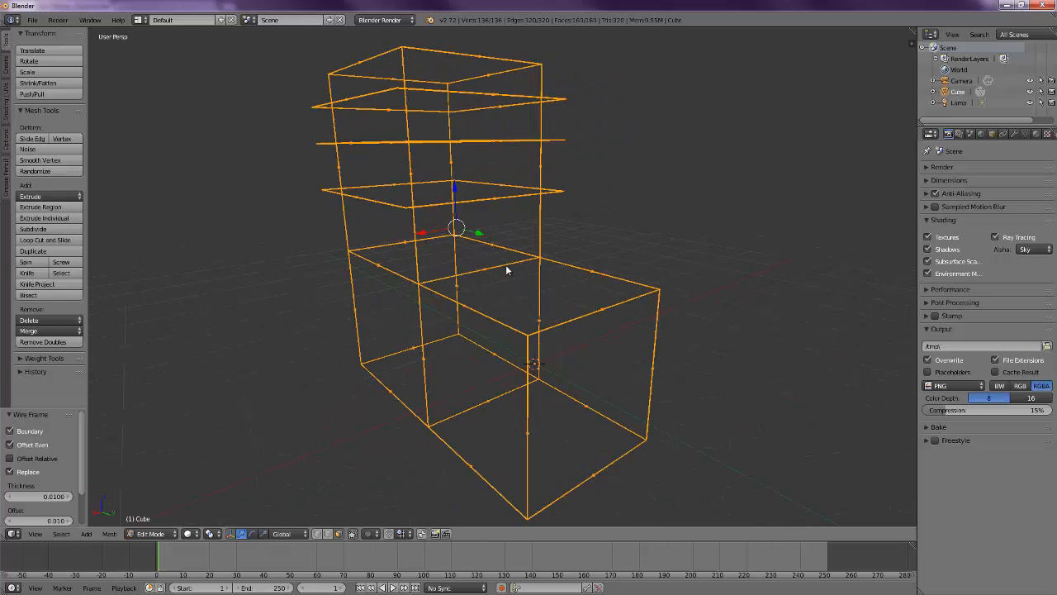
pyautogui.press('Tab')
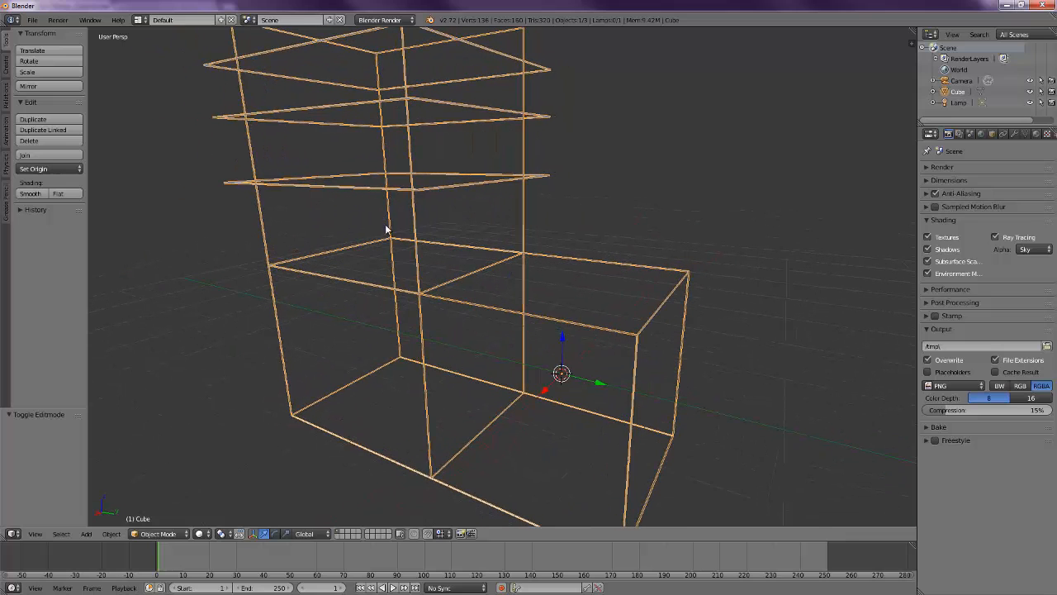
pyautogui.moveTo(363, 367)
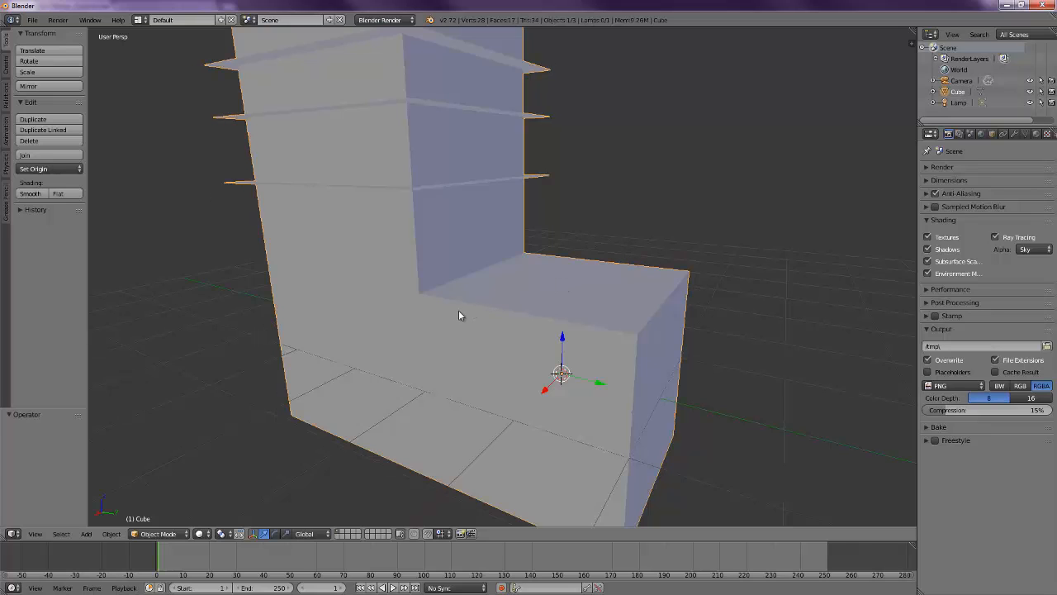
# - Duplicate the solid building block and select all of the copy's geometry in Edit Mode
pyautogui.press('shift+d')
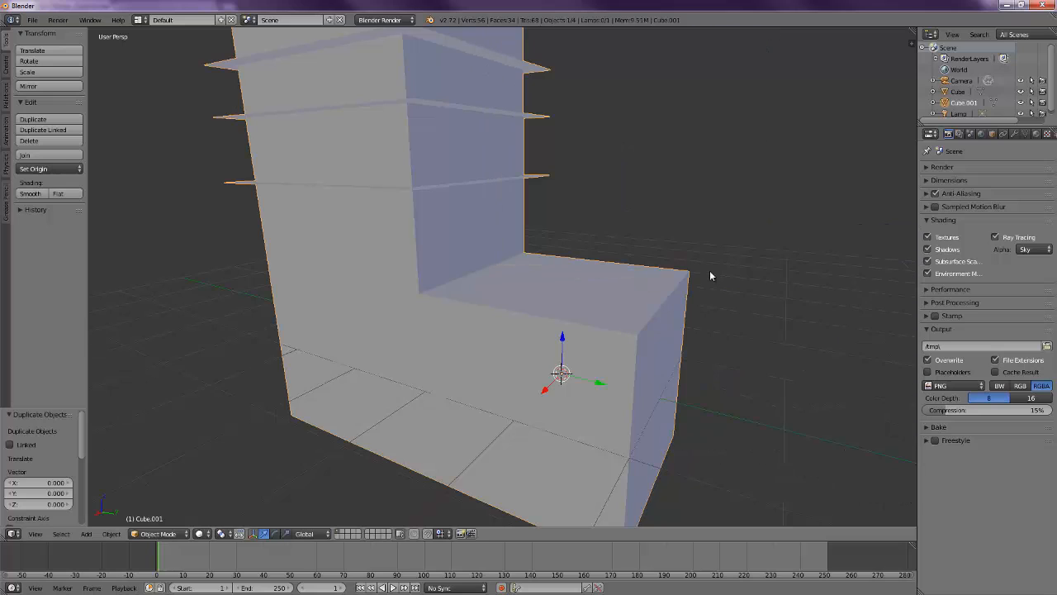
pyautogui.moveTo(467, 320)
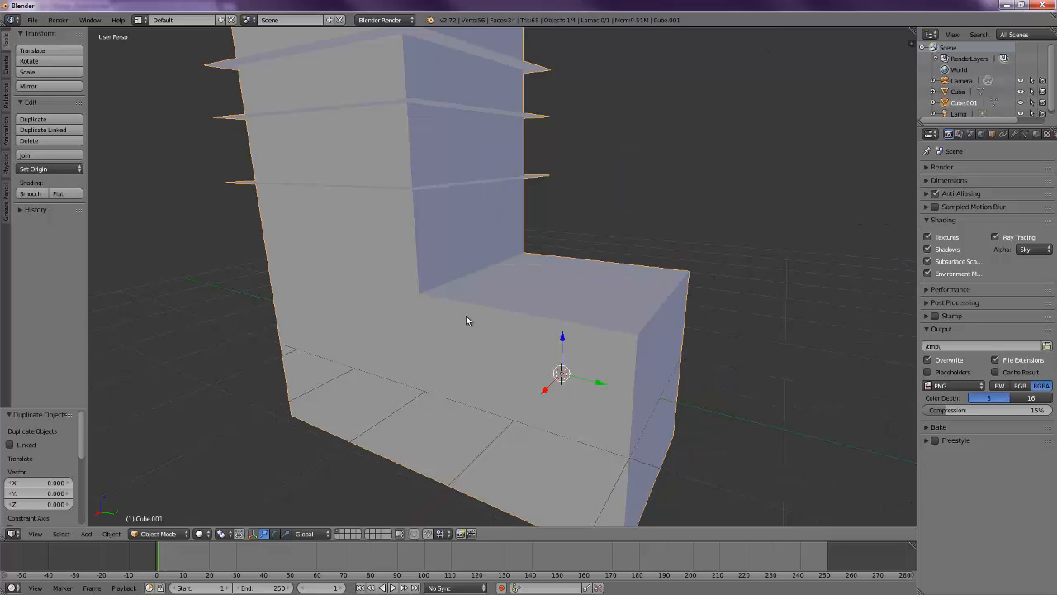
pyautogui.press('Tab')
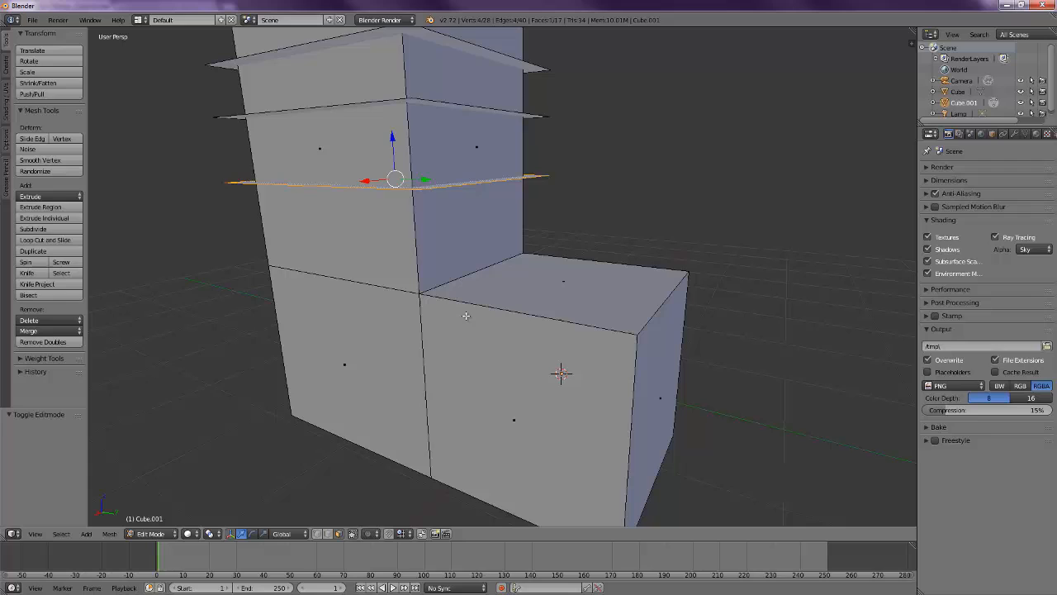
pyautogui.press('a')
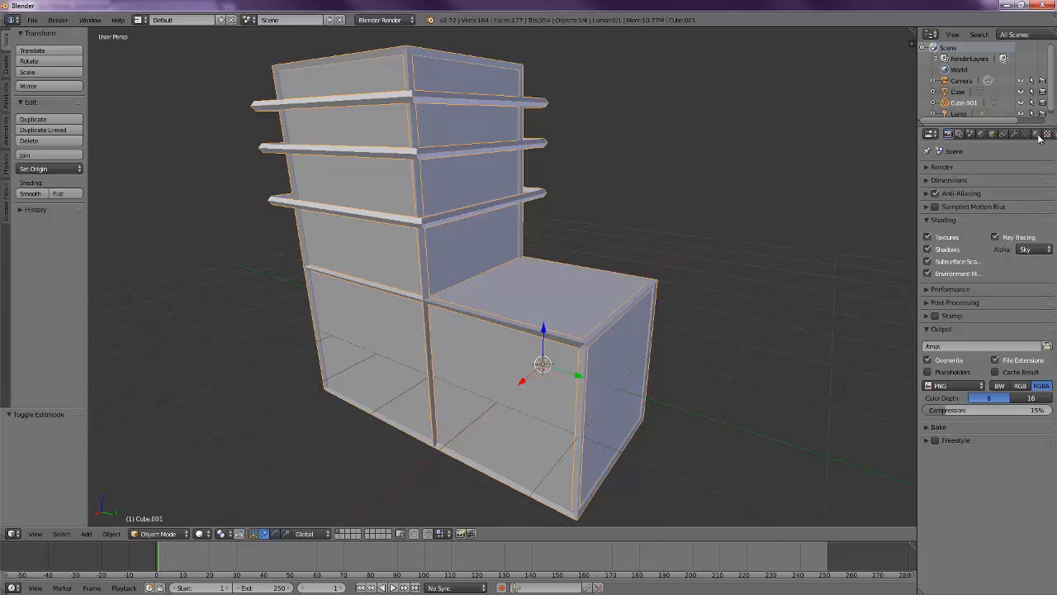
# - Make the frame copy's material shadeless, collapsing the specular settings
pyautogui.click(1035, 133)
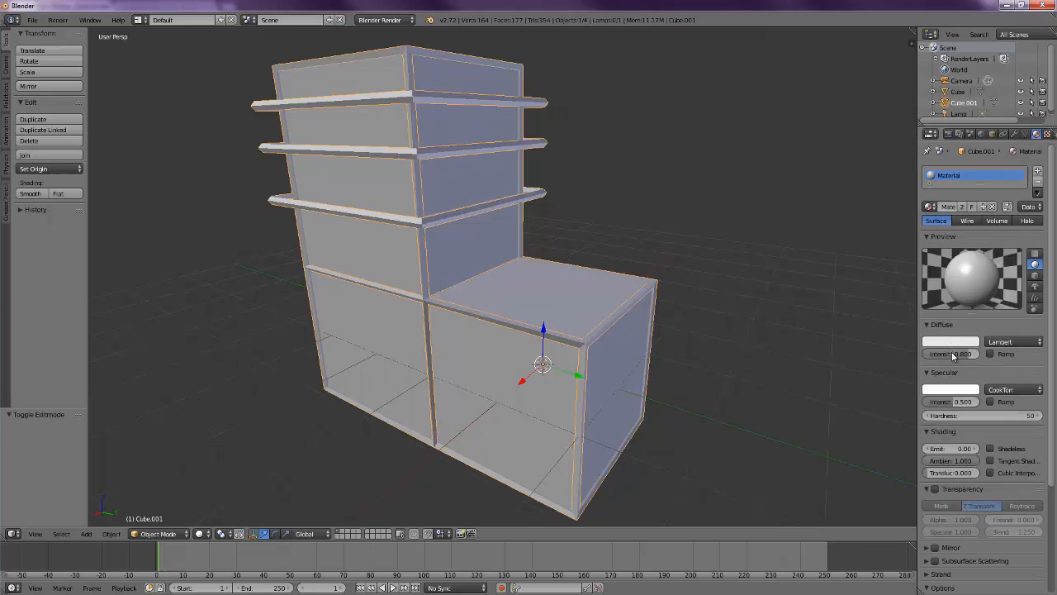
pyautogui.click(950, 341)
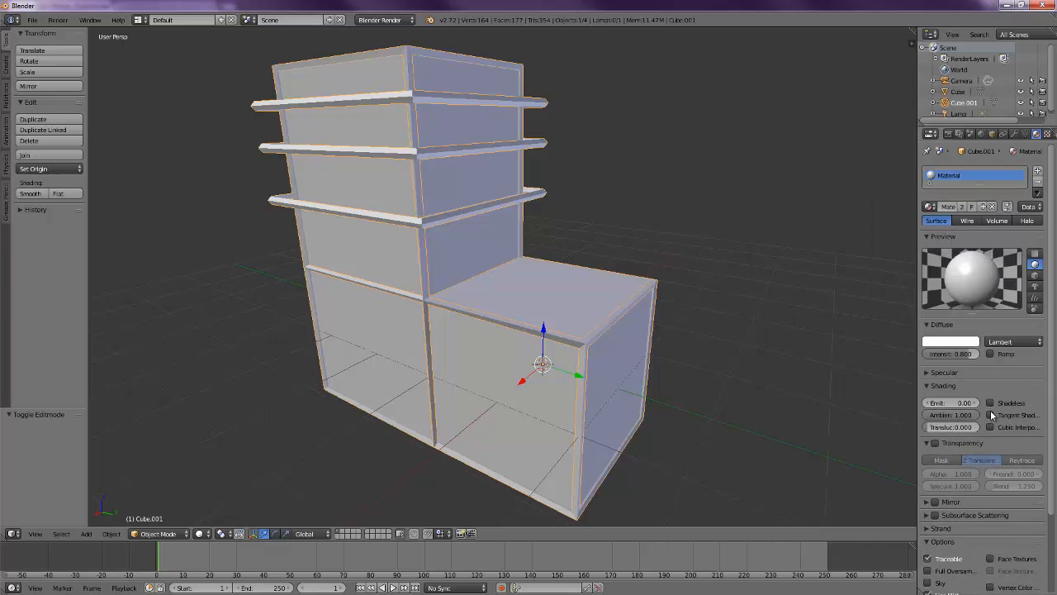
pyautogui.moveTo(990, 403)
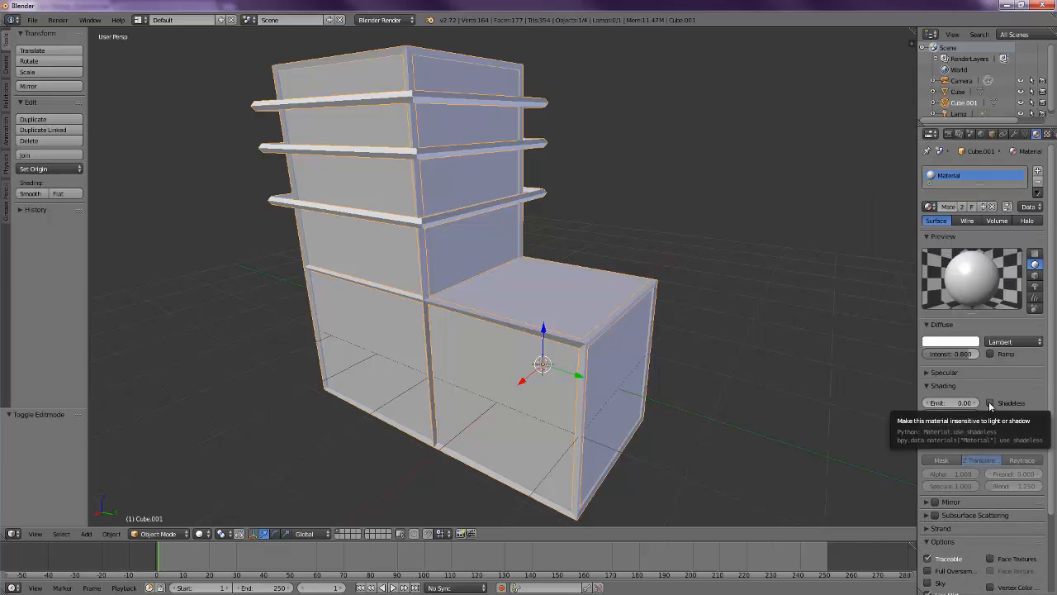
pyautogui.click(991, 403)
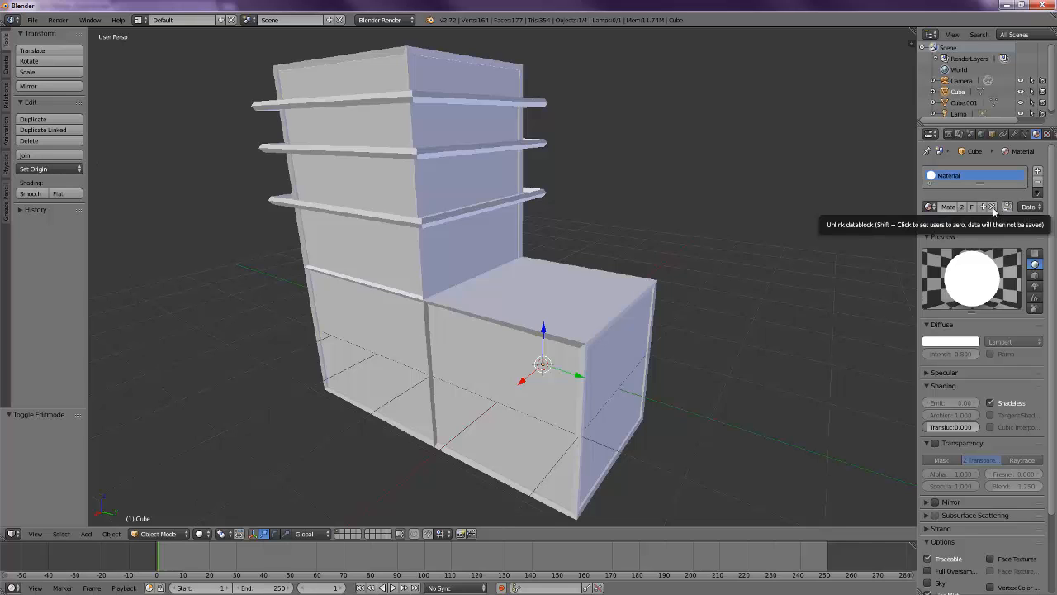
# - Give the inner building a new, shadeless black material instead of the shared one
pyautogui.click(1007, 207)
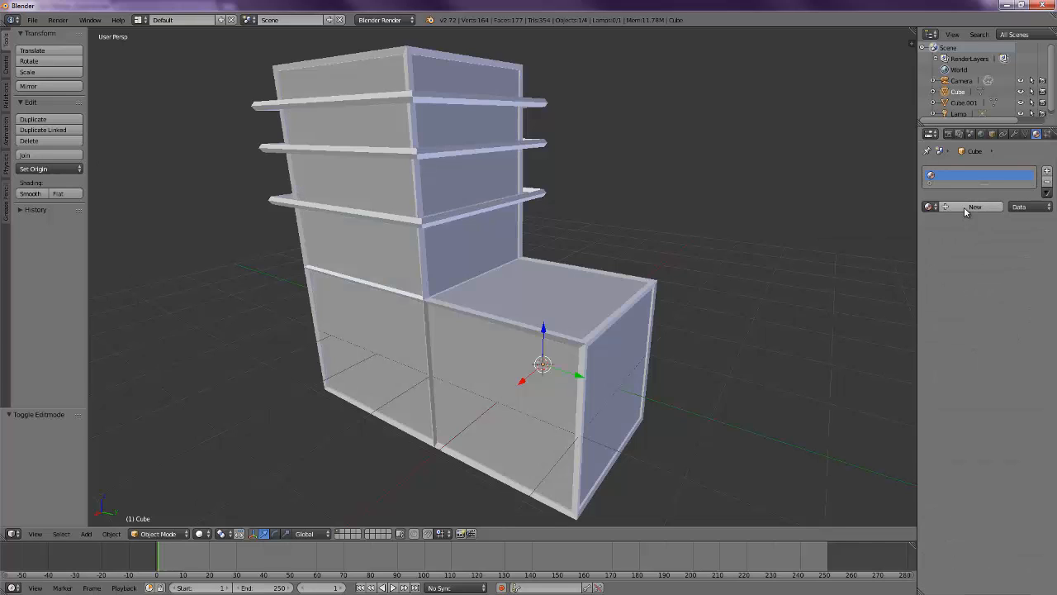
pyautogui.click(974, 207)
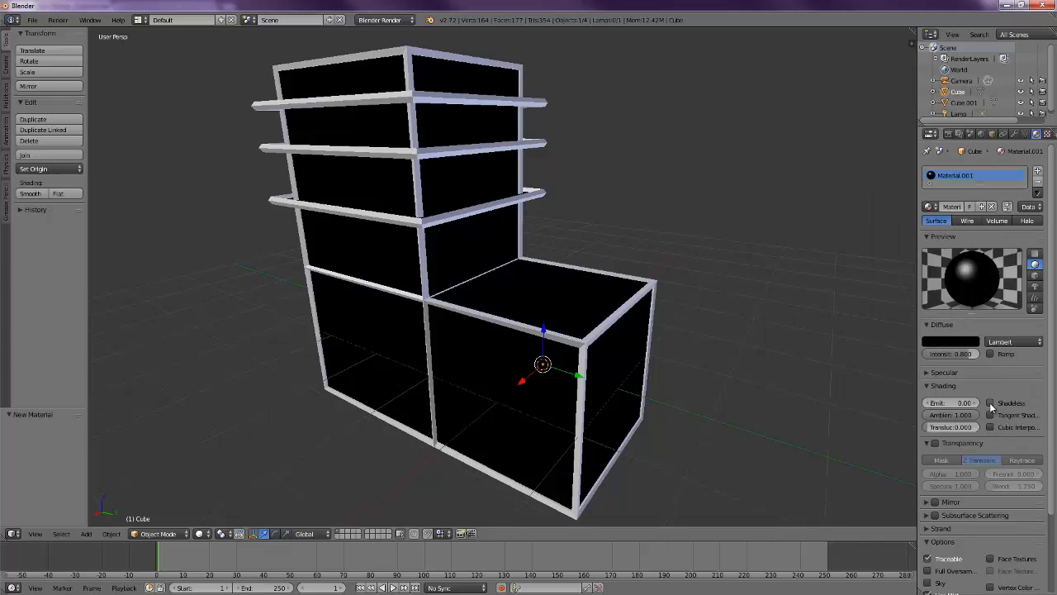
pyautogui.click(990, 403)
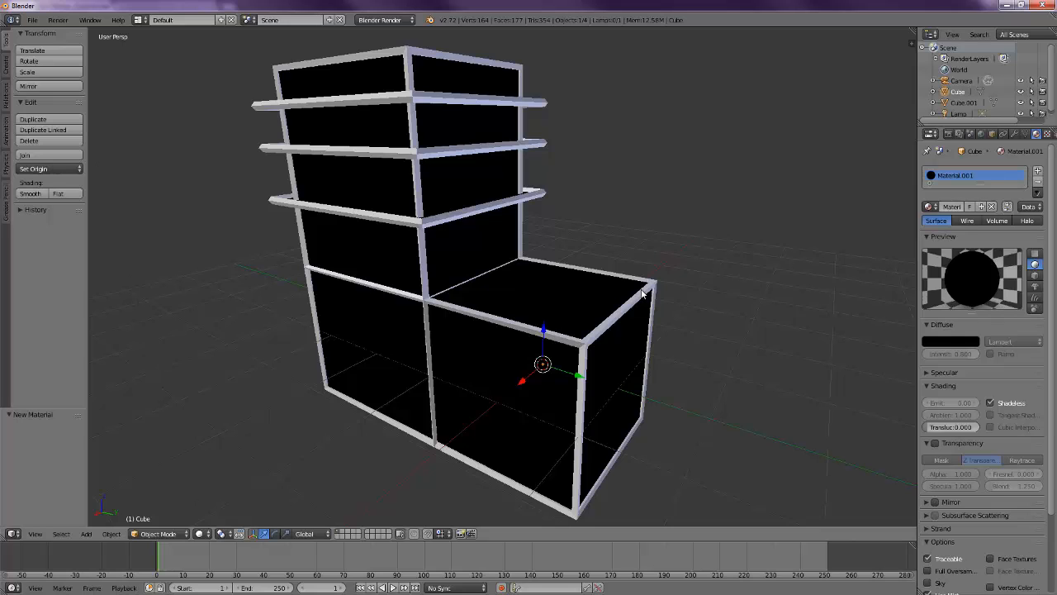
pyautogui.moveTo(578, 304)
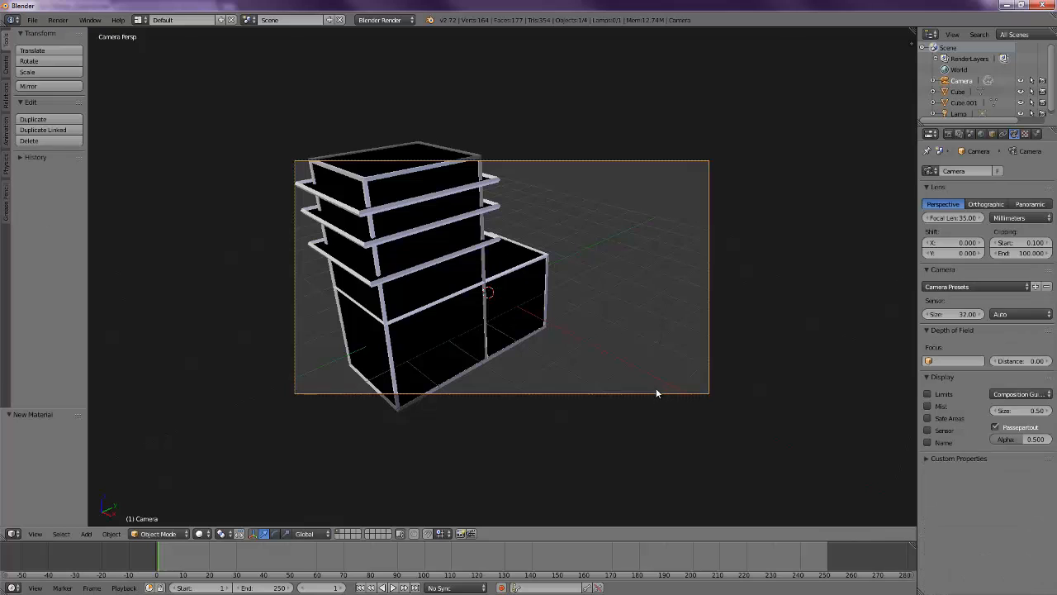
# - Centre the building in the camera view and set the render alpha to Transparent
pyautogui.moveTo(657, 393); pyautogui.dragTo(550, 363)
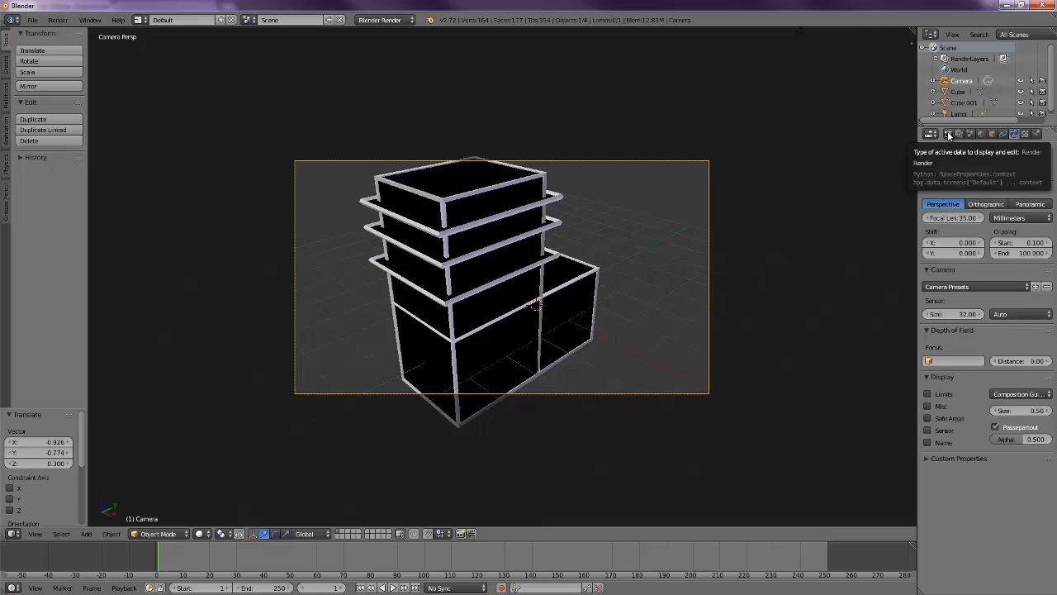
pyautogui.click(948, 134)
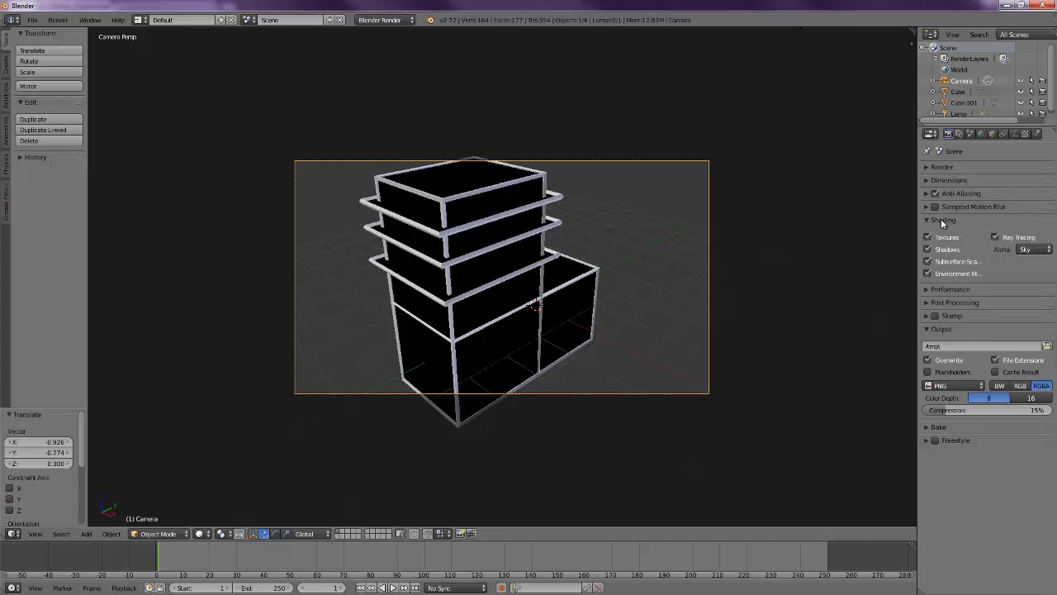
pyautogui.moveTo(959, 223)
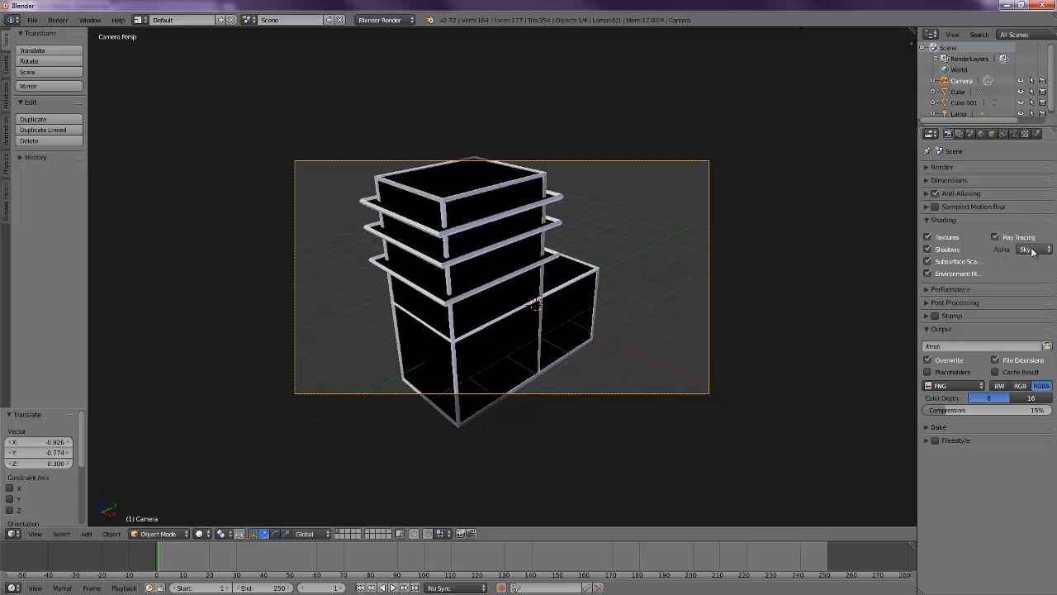
pyautogui.click(1033, 250)
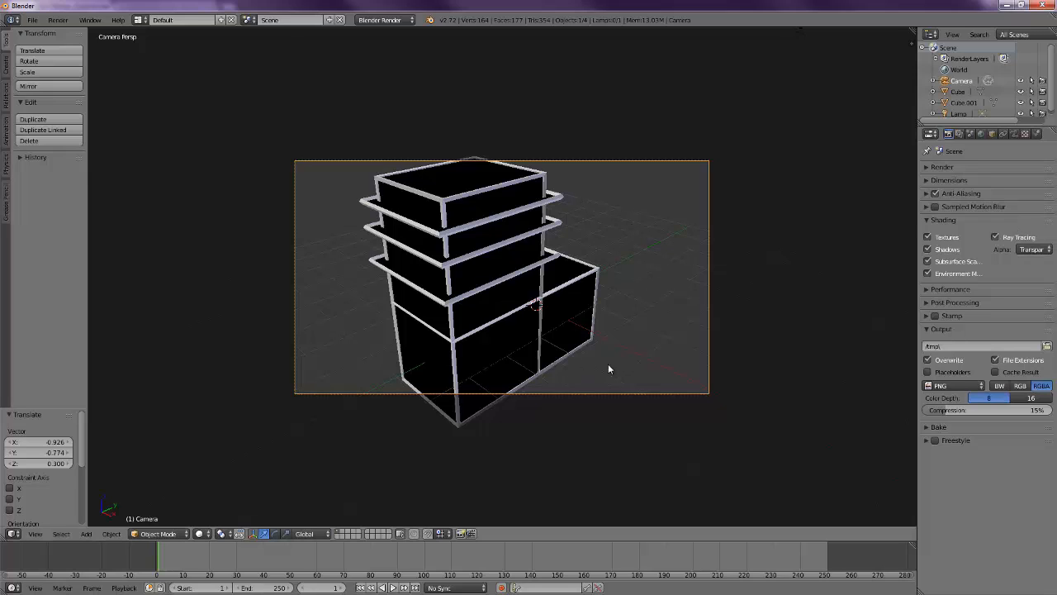
pyautogui.moveTo(629, 194)
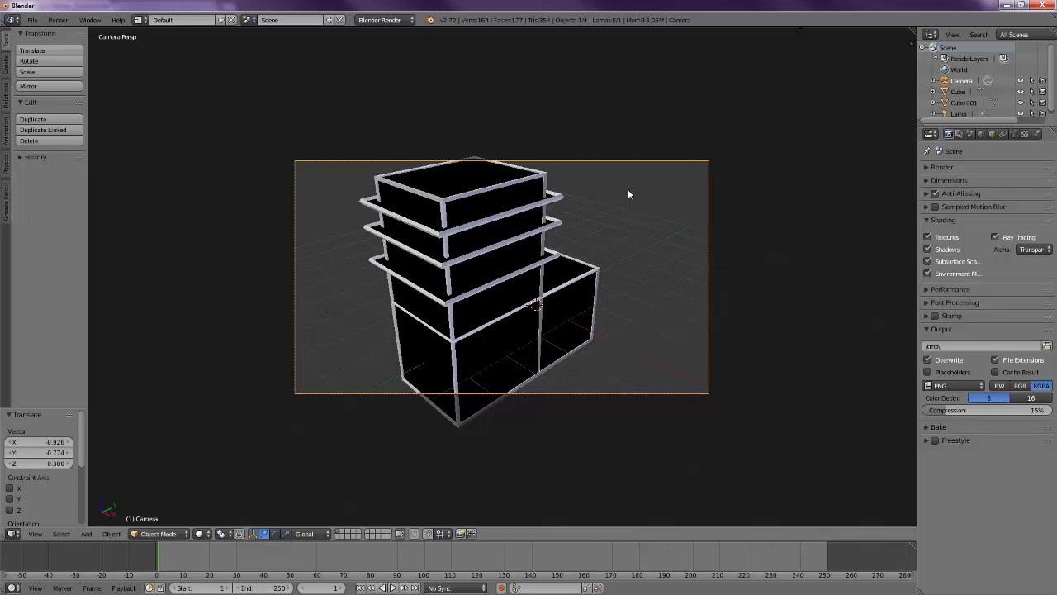
pyautogui.moveTo(713, 305)
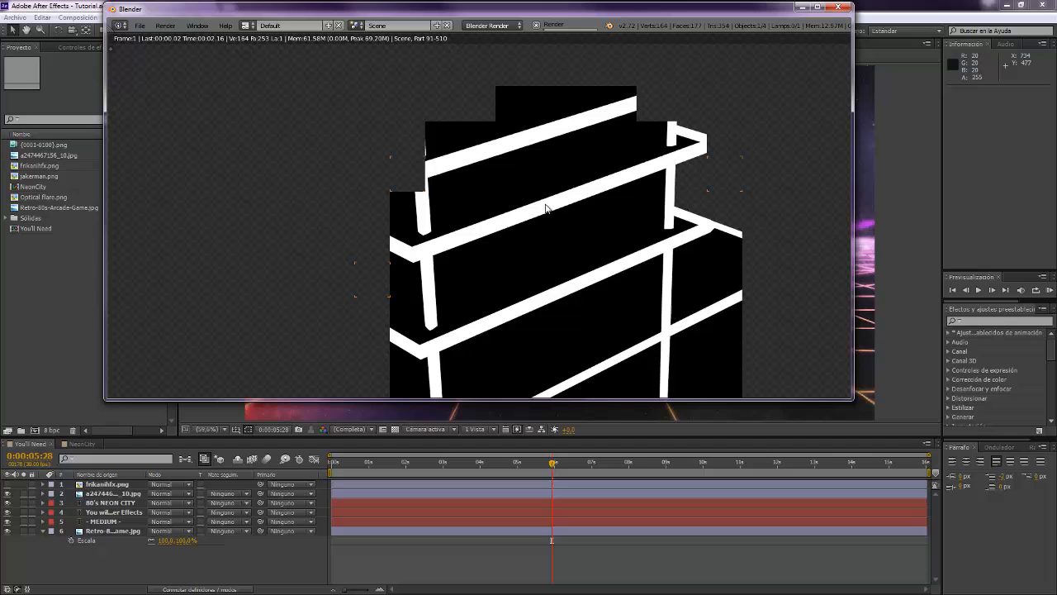
pyautogui.moveTo(634, 12)
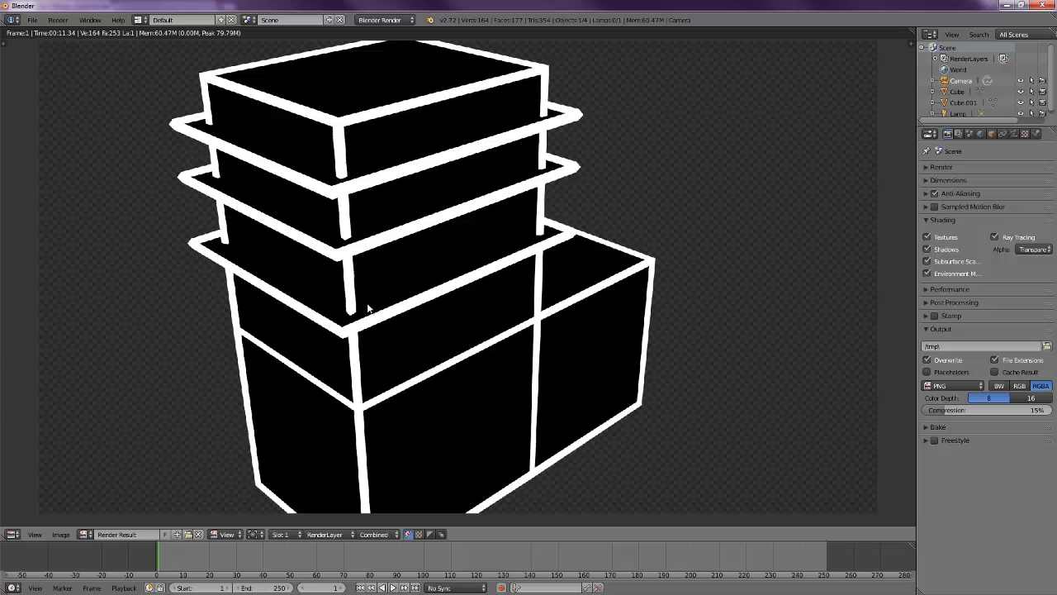
pyautogui.moveTo(470, 274)
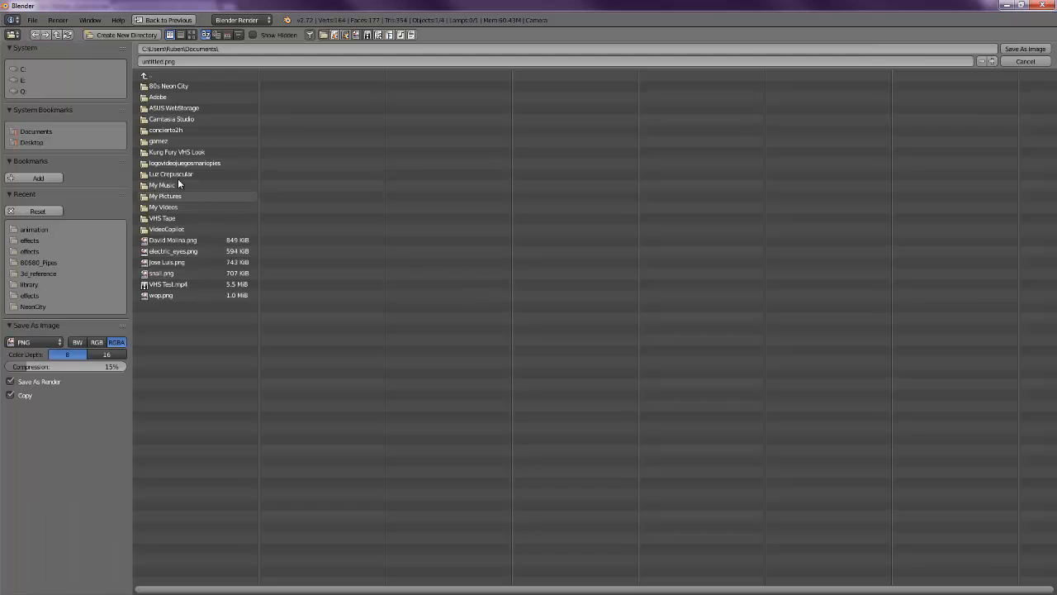
# - Save the render as a PNG image and return to the 3D viewport
pyautogui.click(1025, 61)
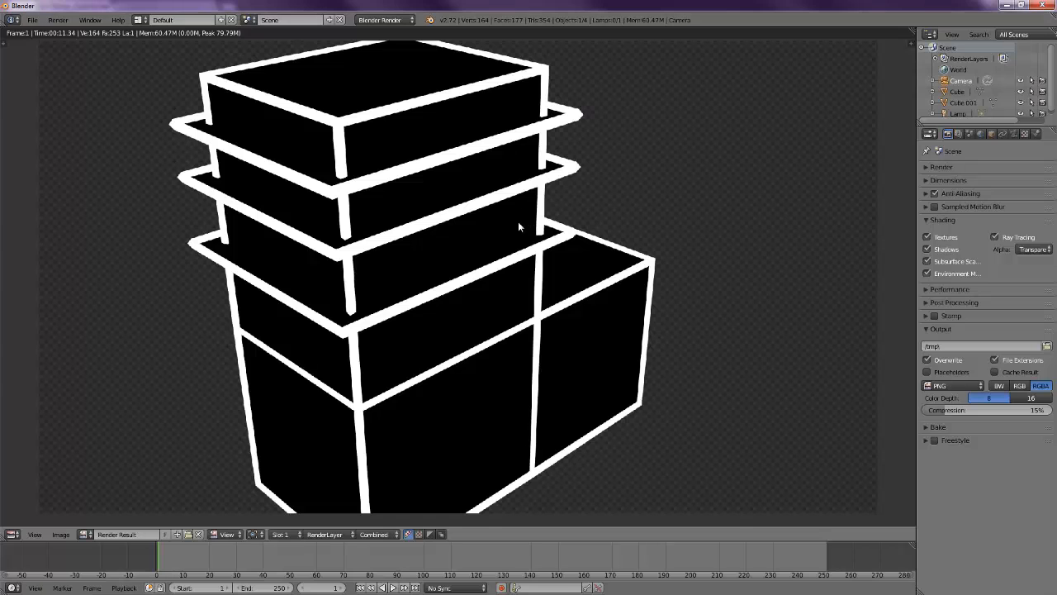
pyautogui.click(33, 20)
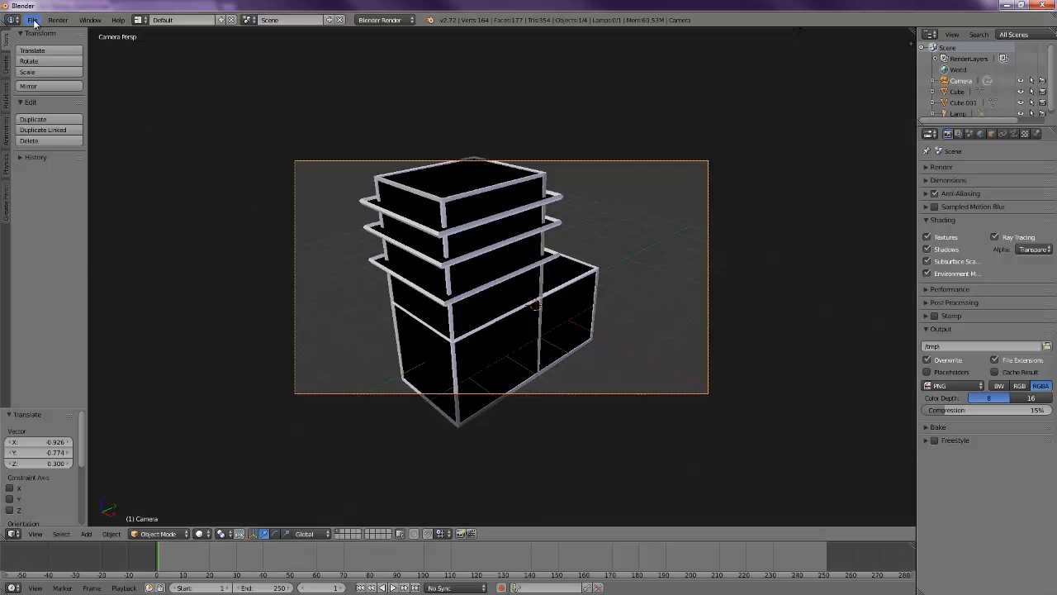
# - Load NeonCity.blend from recent files and orbit around the wireframe city
pyautogui.click(31, 19)
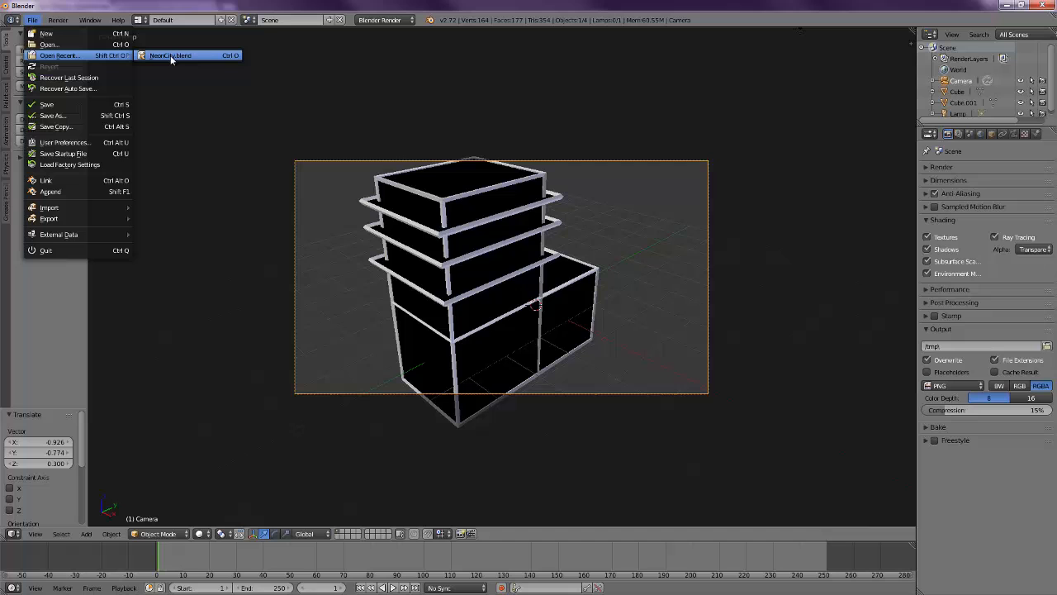
pyautogui.click(171, 56)
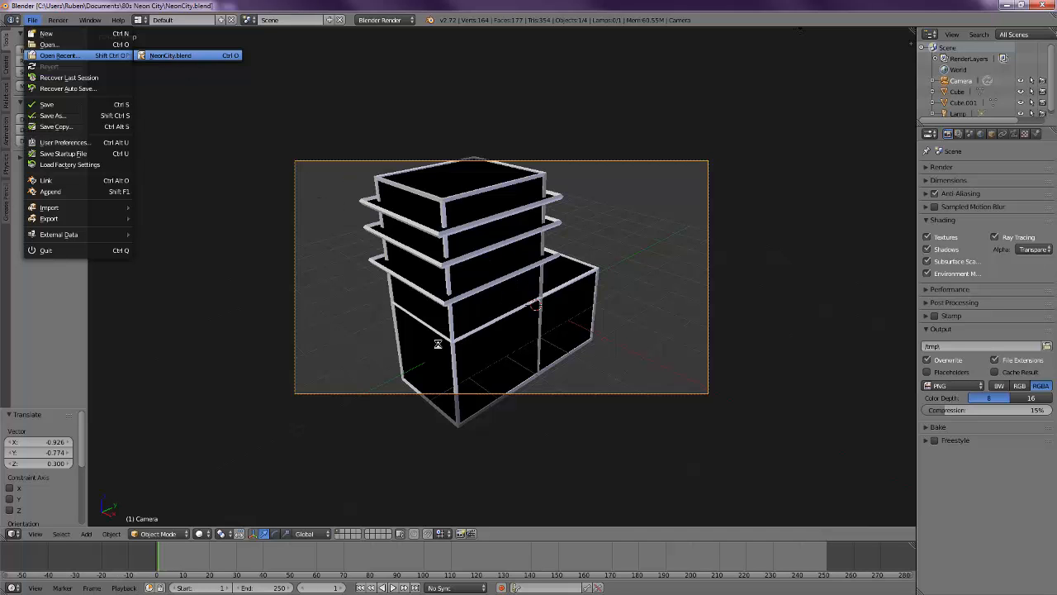
pyautogui.moveTo(537, 298)
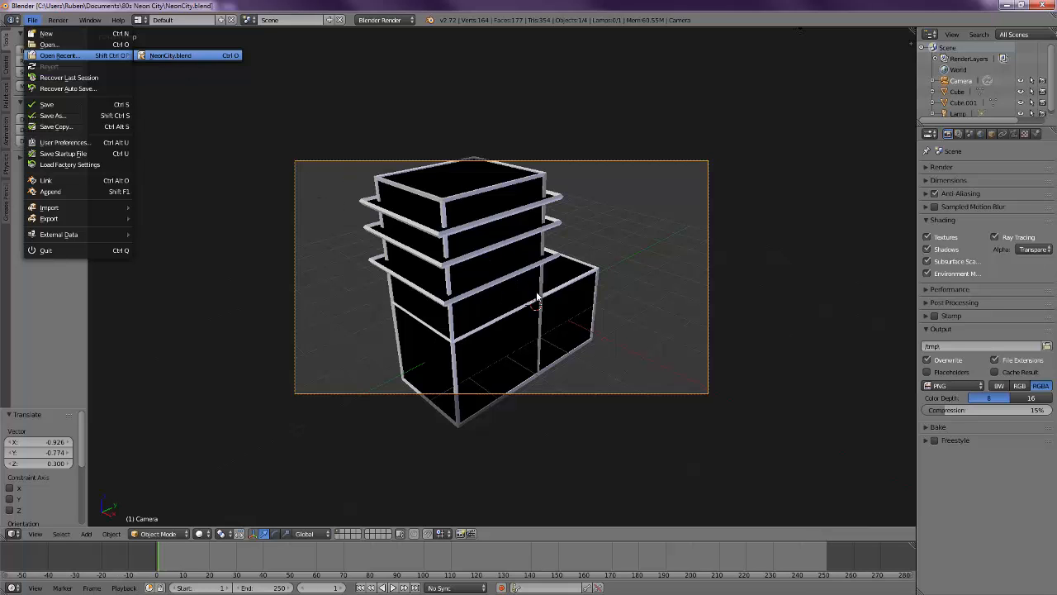
pyautogui.click(170, 55)
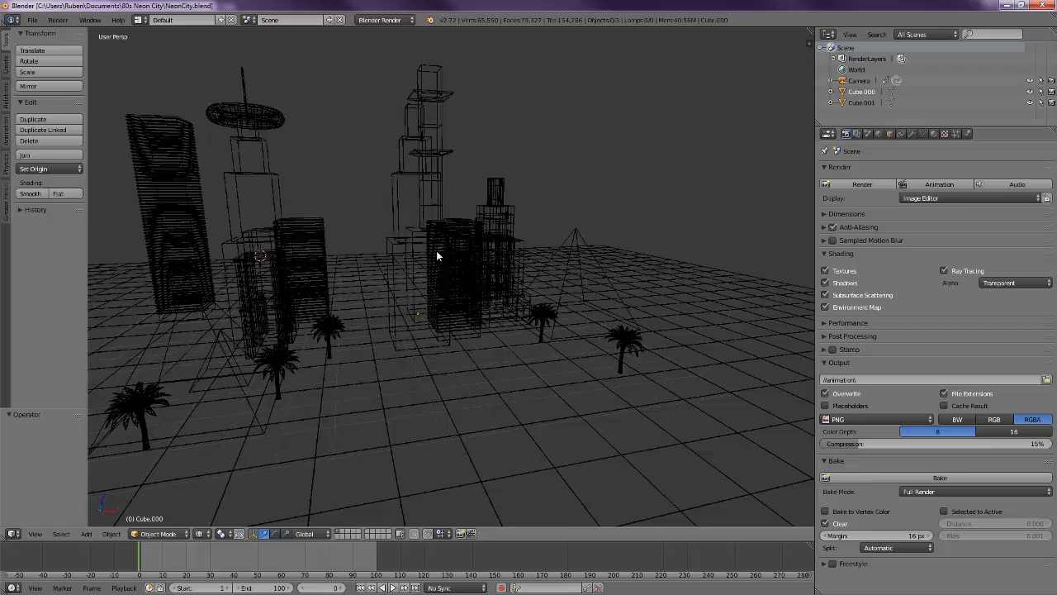
pyautogui.moveTo(438, 256); pyautogui.dragTo(553, 252)
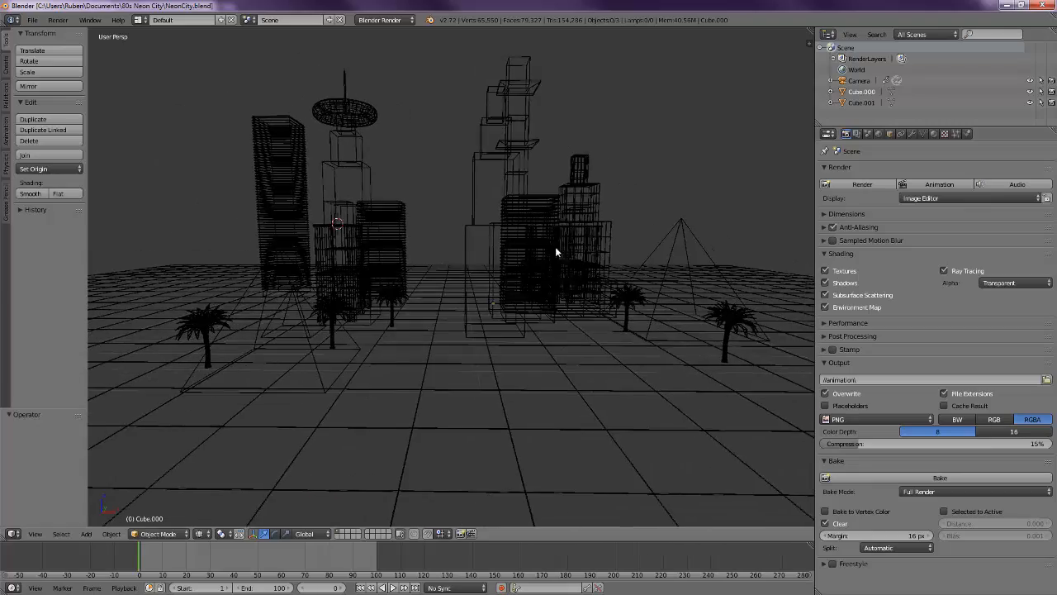
pyautogui.moveTo(556, 251); pyautogui.dragTo(541, 273)
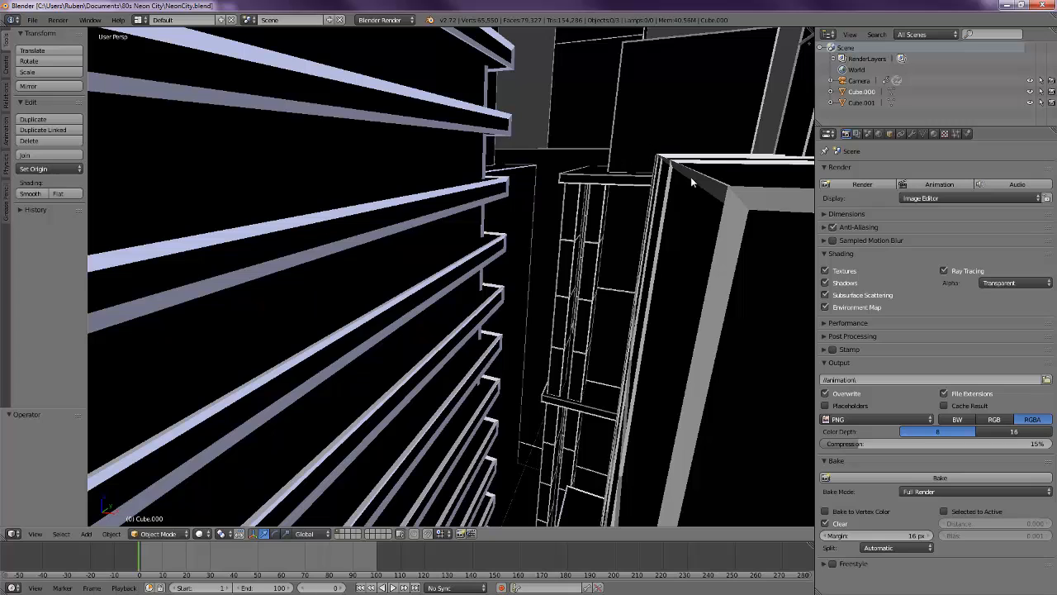
pyautogui.moveTo(492, 122)
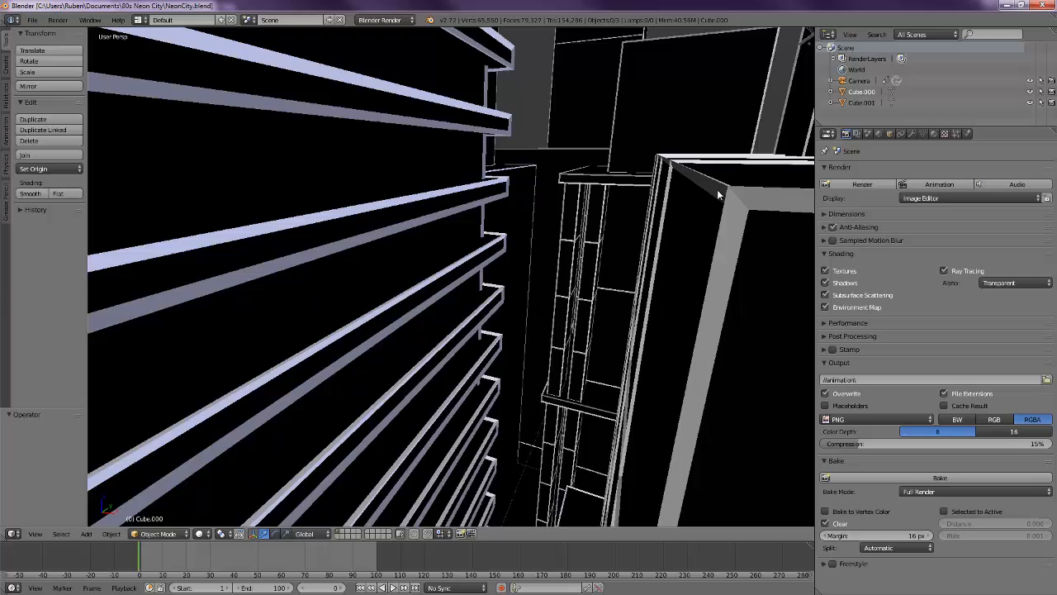
pyautogui.moveTo(330, 312)
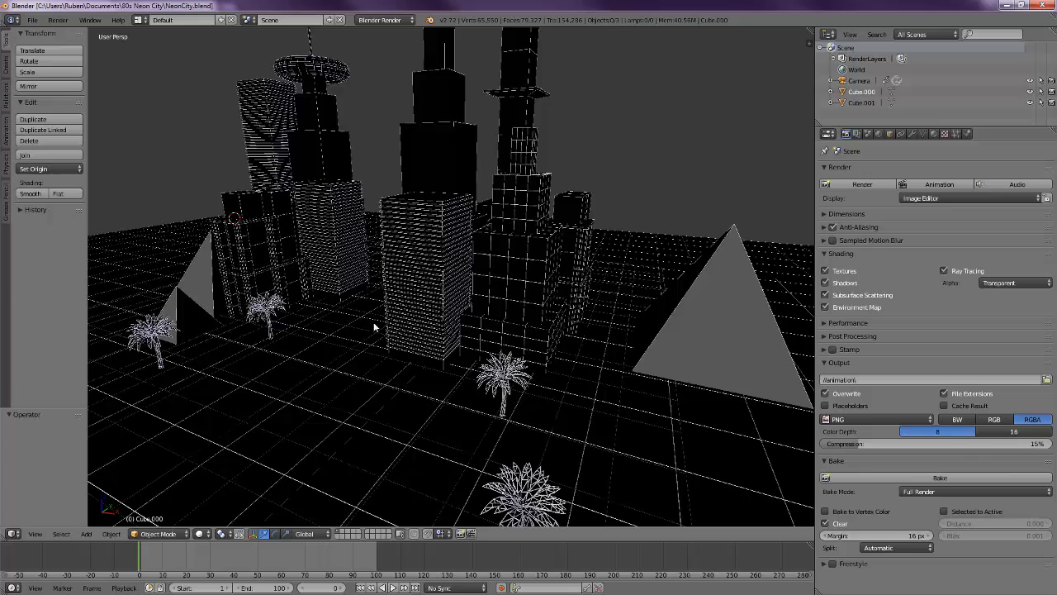
pyautogui.moveTo(393, 140)
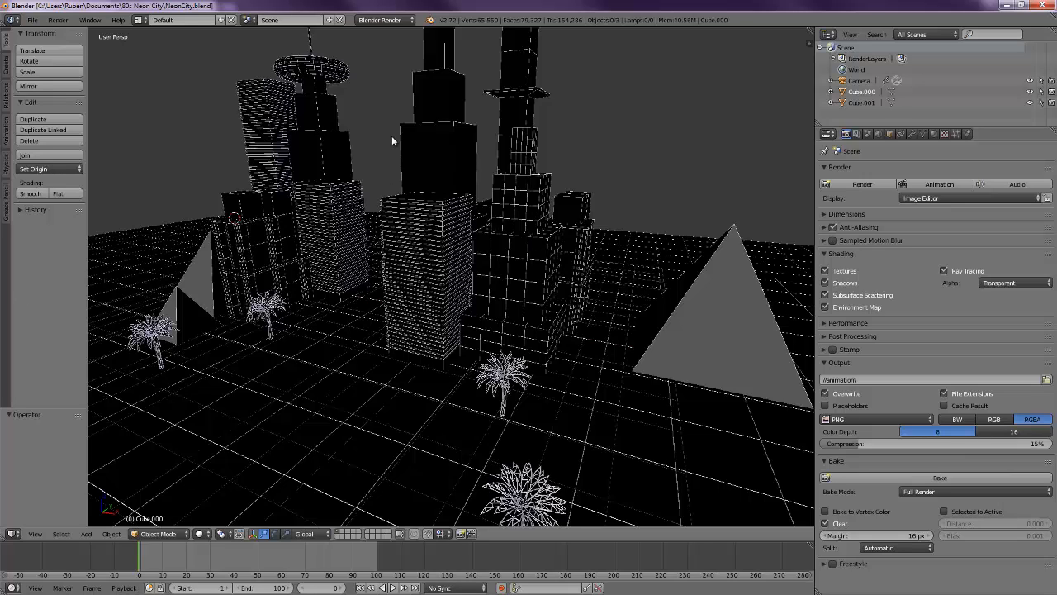
pyautogui.moveTo(260, 287)
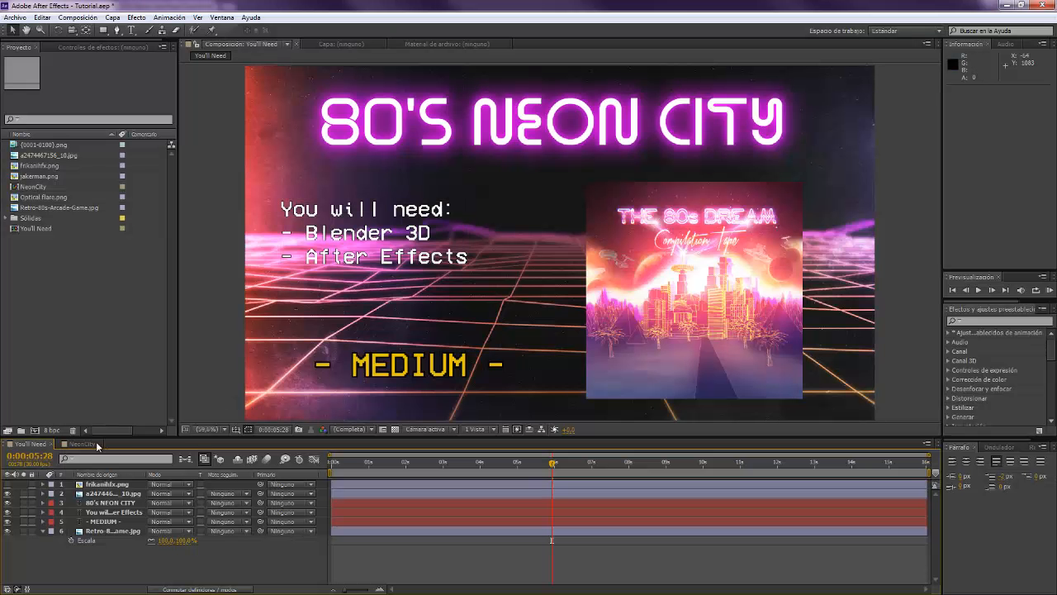
# - In the NeonCity comp, set a copy of the city image sequence to Add blending
pyautogui.click(82, 444)
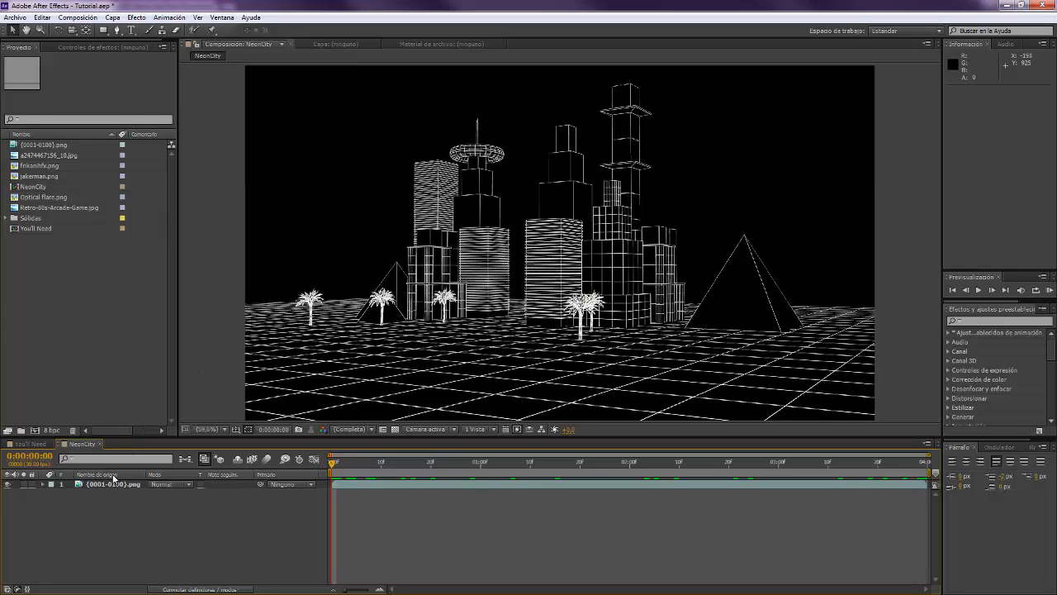
pyautogui.click(107, 485)
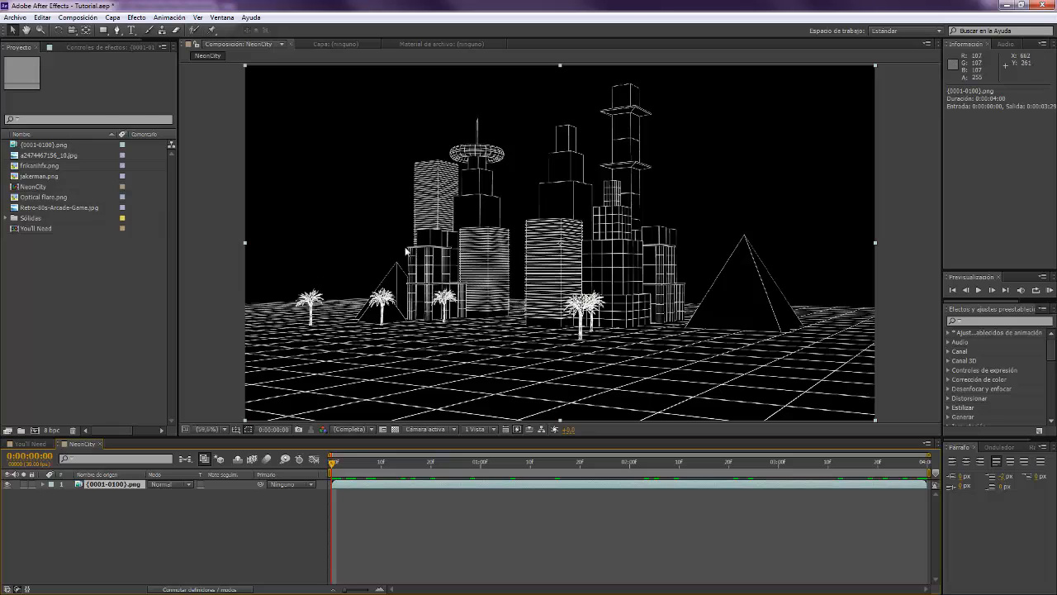
pyautogui.moveTo(482, 200)
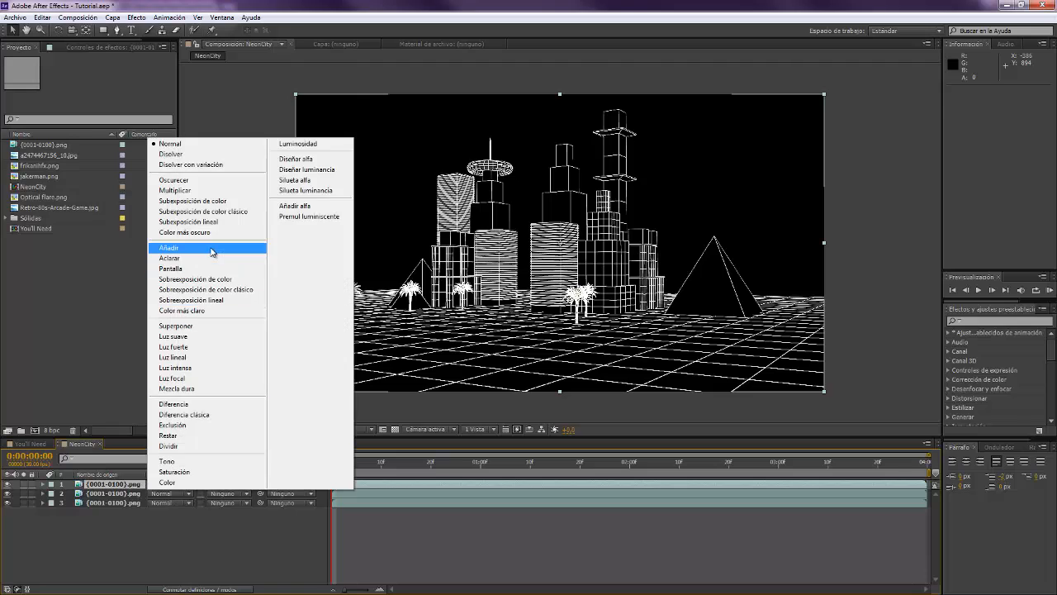
pyautogui.click(170, 248)
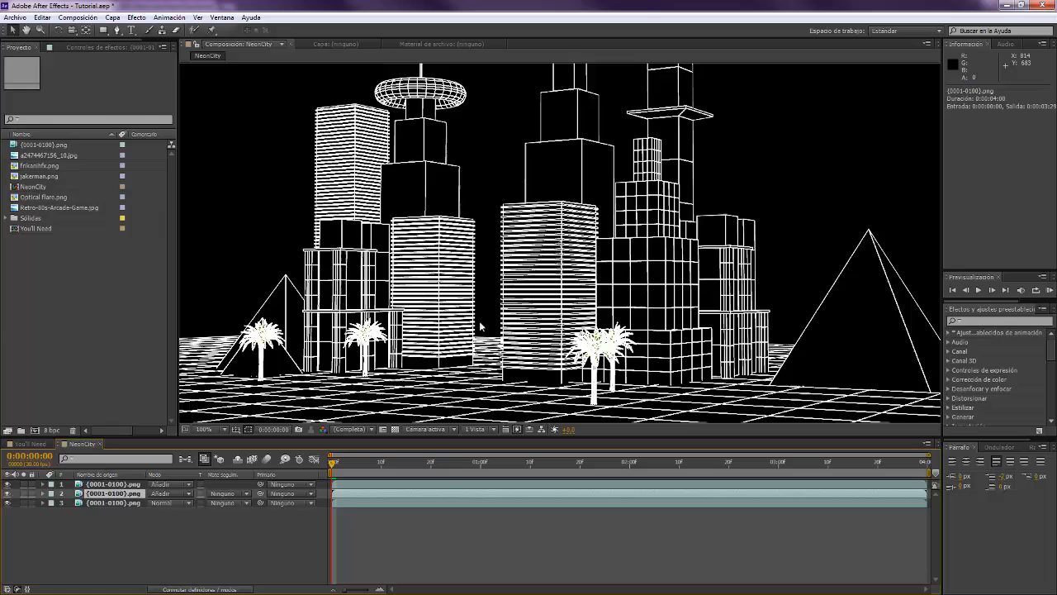
# - Apply Fast Blur (Desenfoque rápido) to the Add-blended city layer
pyautogui.click(204, 429)
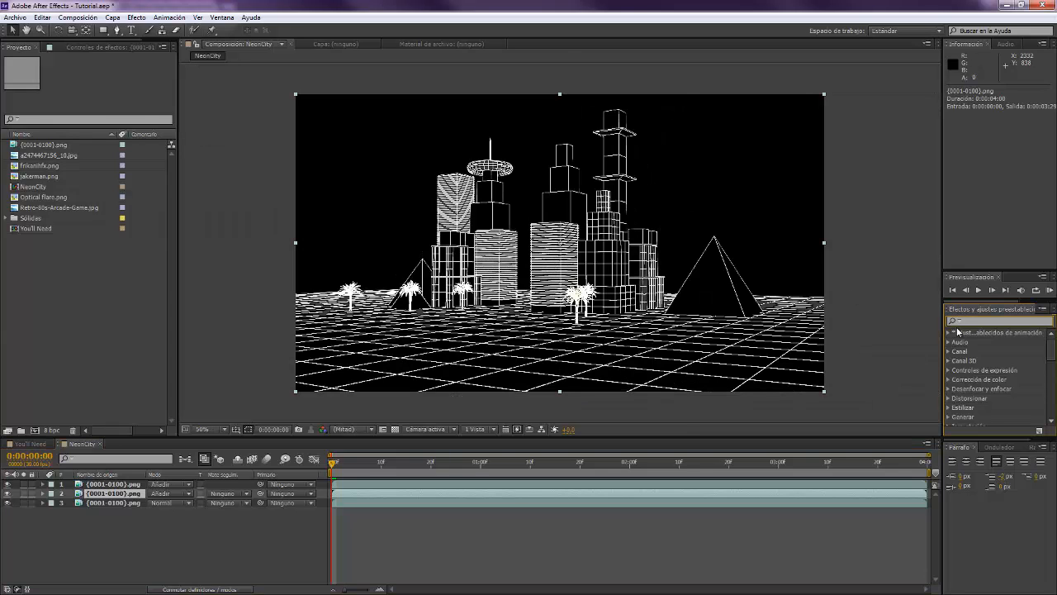
pyautogui.write('ráp')
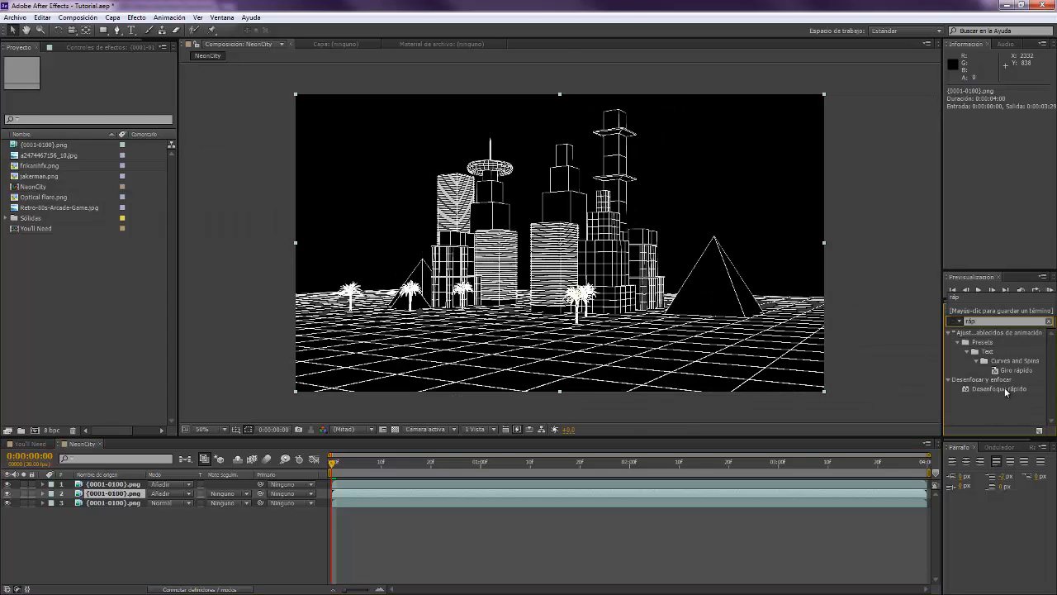
pyautogui.doubleClick(113, 484)
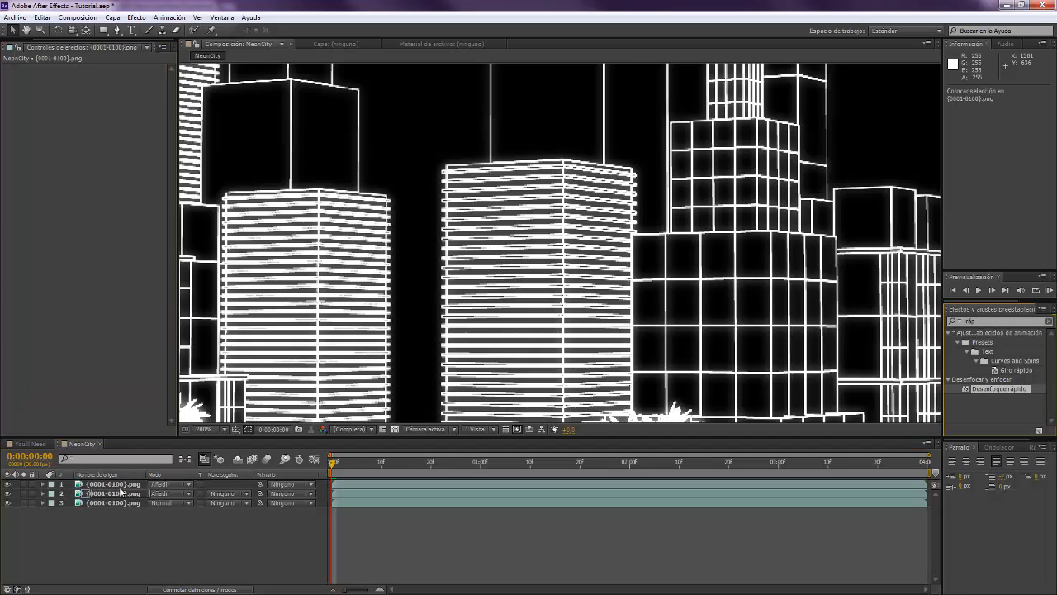
pyautogui.click(111, 493)
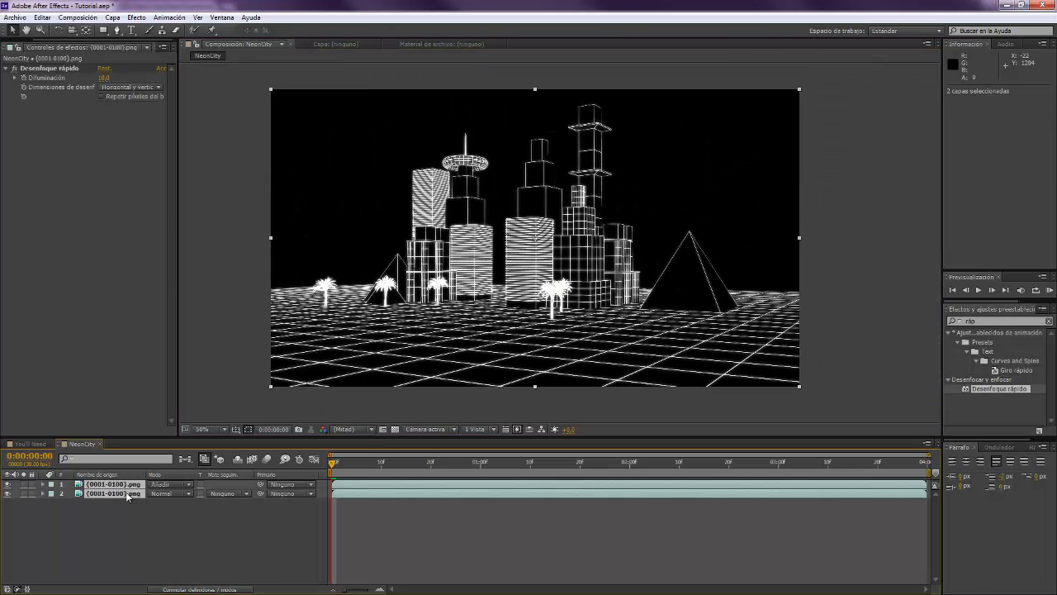
# - Precompose the two city layers into a comp named 'city'
pyautogui.rightClick(113, 493)
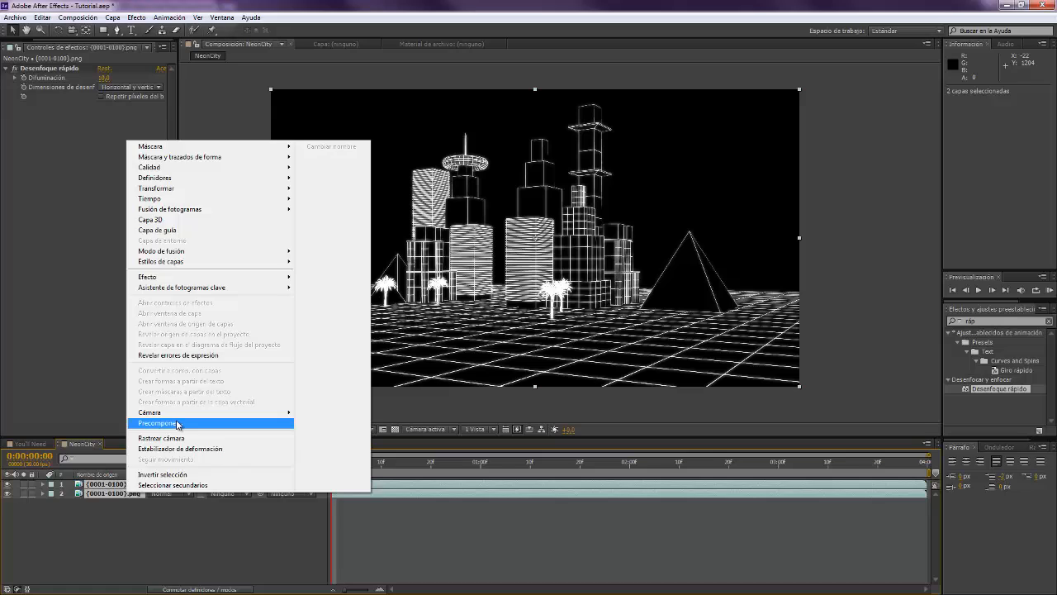
pyautogui.click(157, 423)
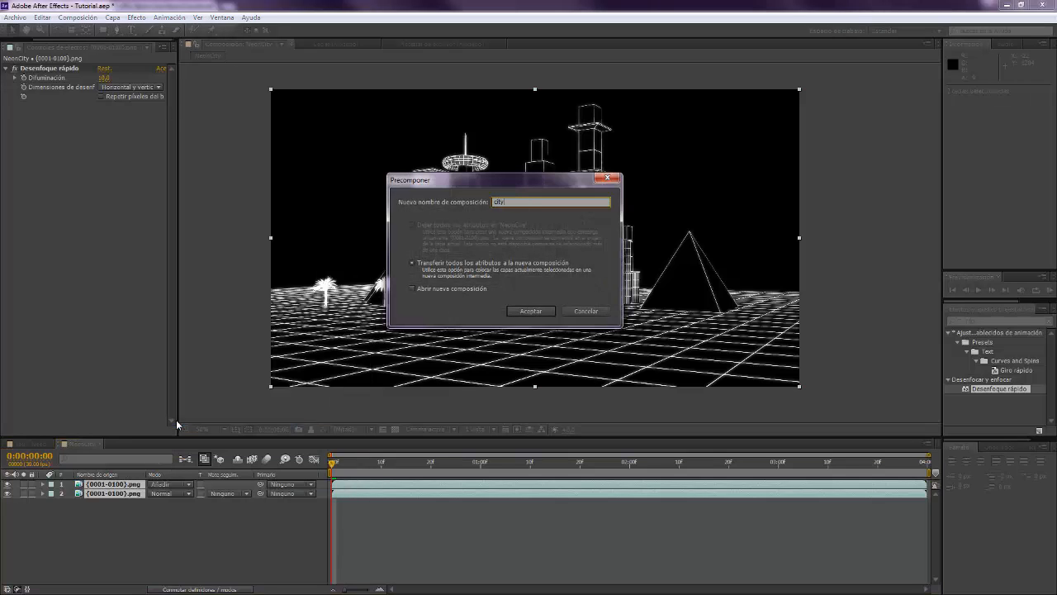
pyautogui.click(530, 311)
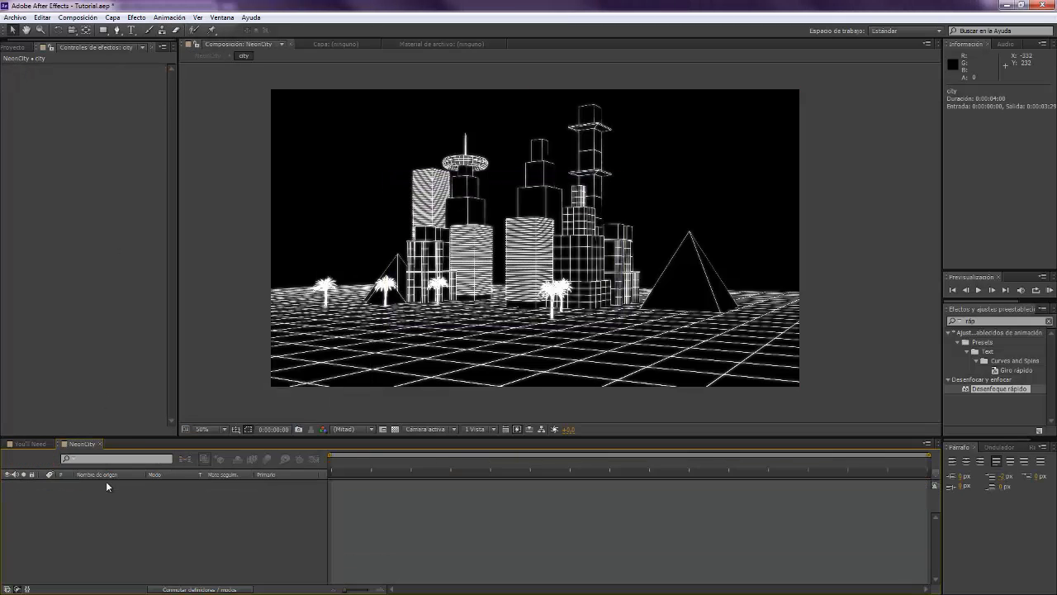
# - Add a black solid behind the city layers and go back to the NeonCity comp
pyautogui.click(112, 17)
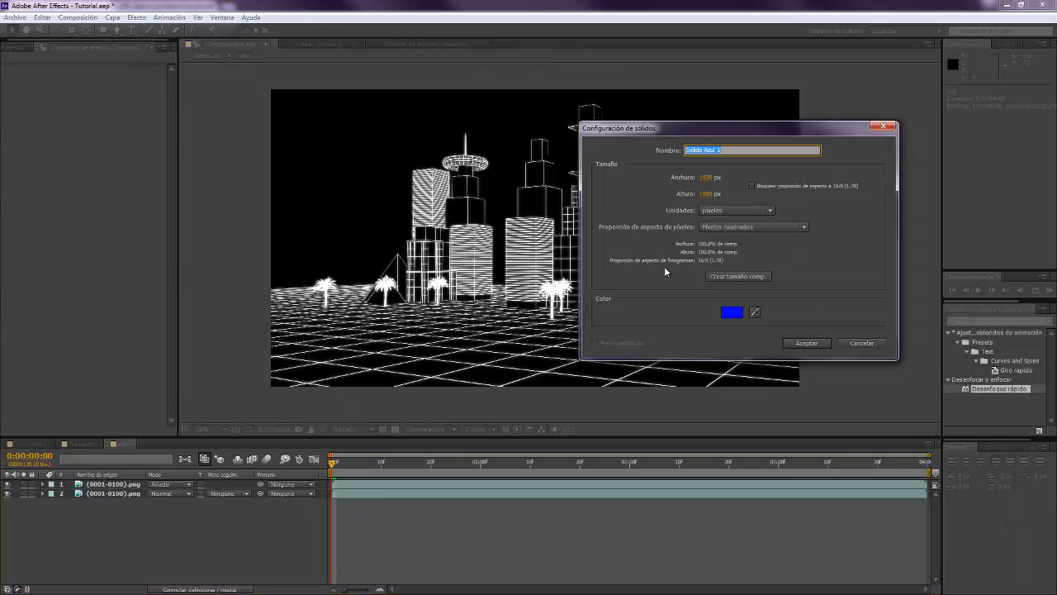
pyautogui.click(732, 312)
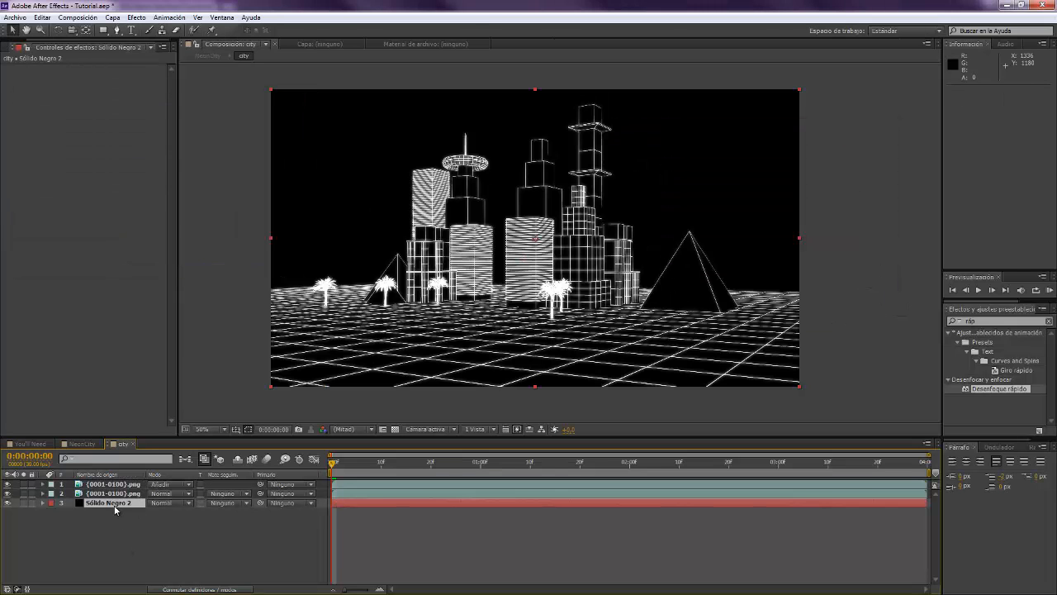
pyautogui.click(107, 503)
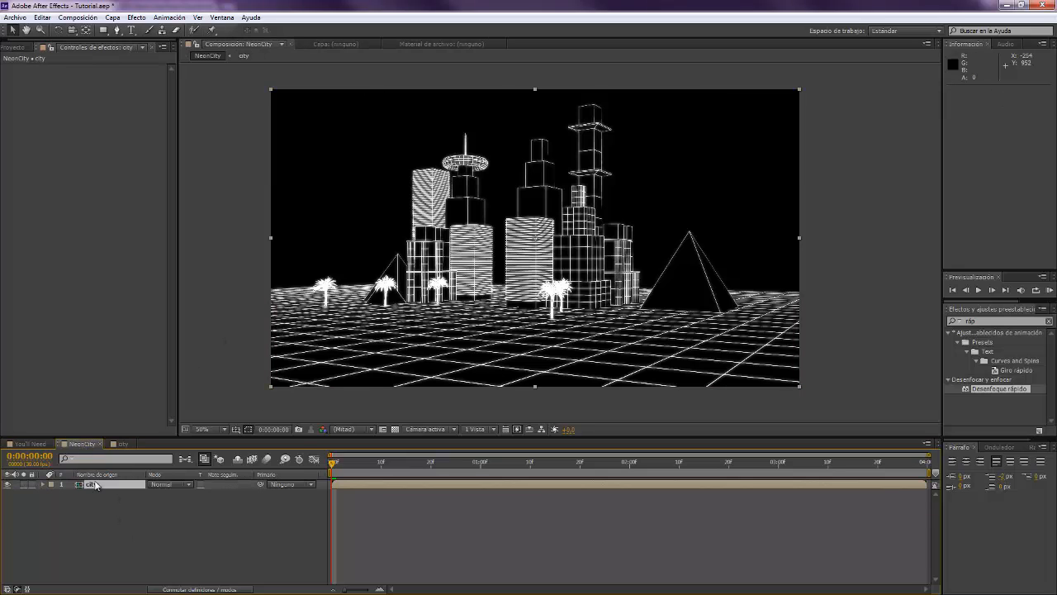
# - Apply Color Balance to the city precomp to tint the skyline purple
pyautogui.click(995, 320)
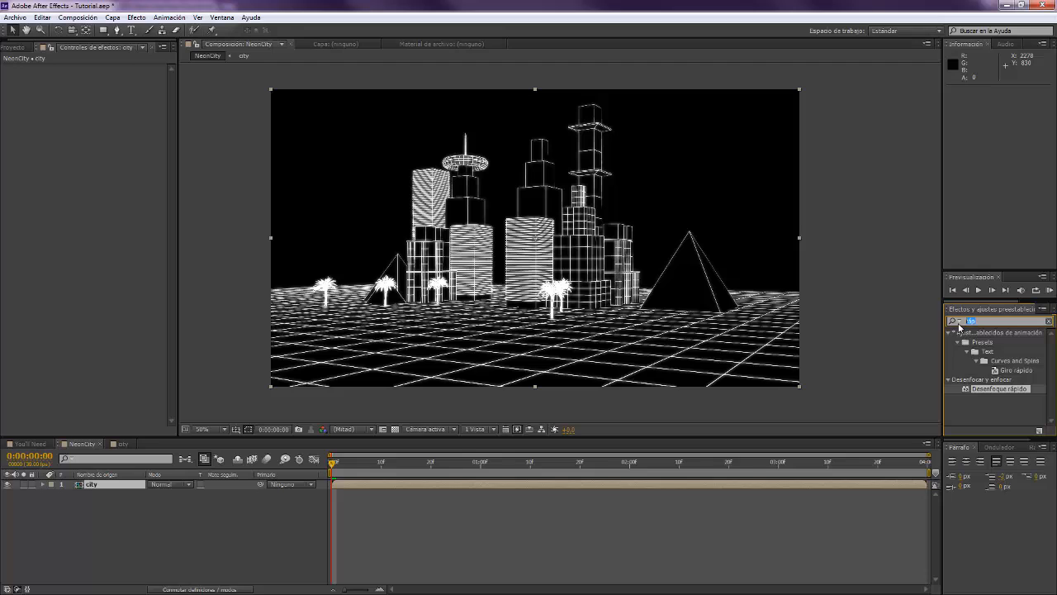
pyautogui.write('equili')
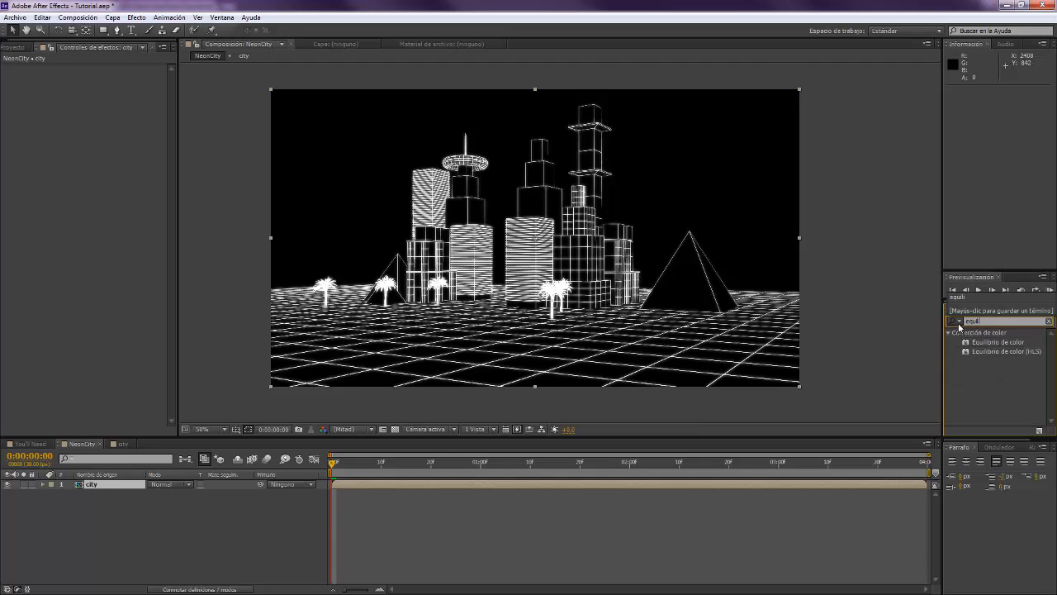
pyautogui.click(997, 342)
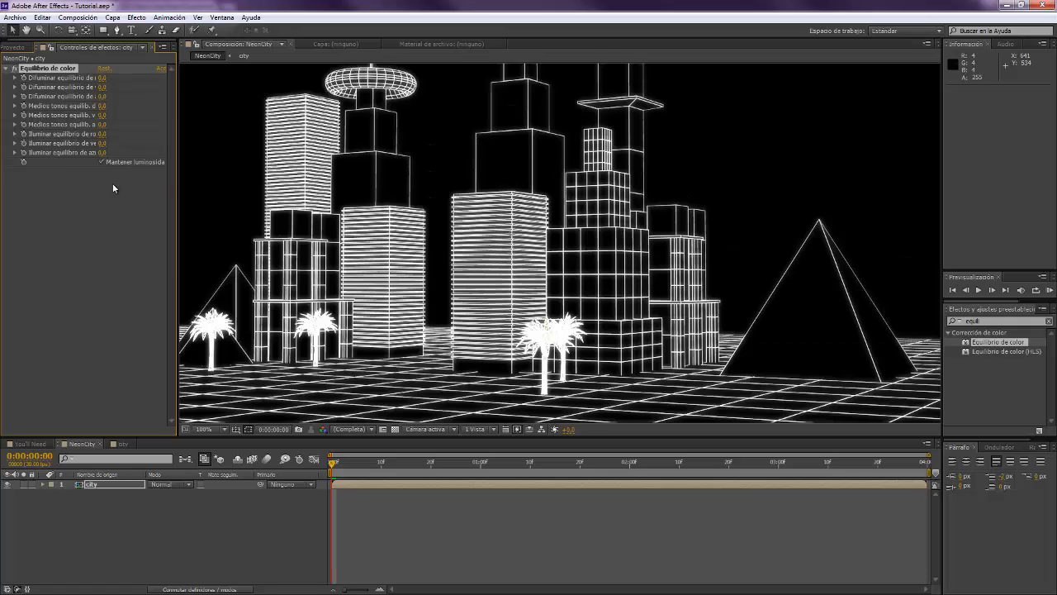
pyautogui.moveTo(427, 280)
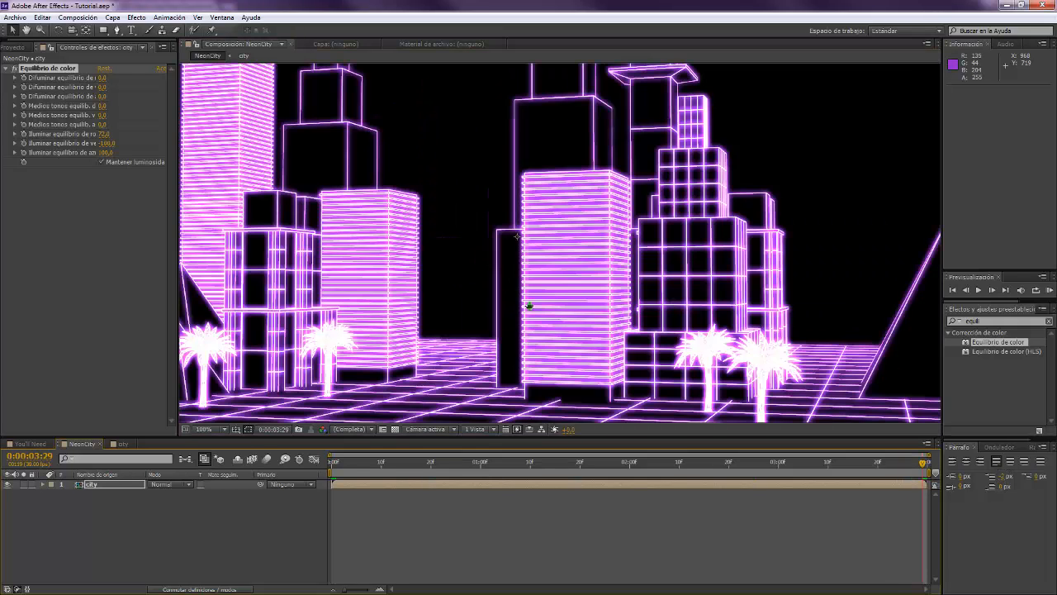
# - Fit the whole composition in the preview and show the Project panel
pyautogui.click(204, 429)
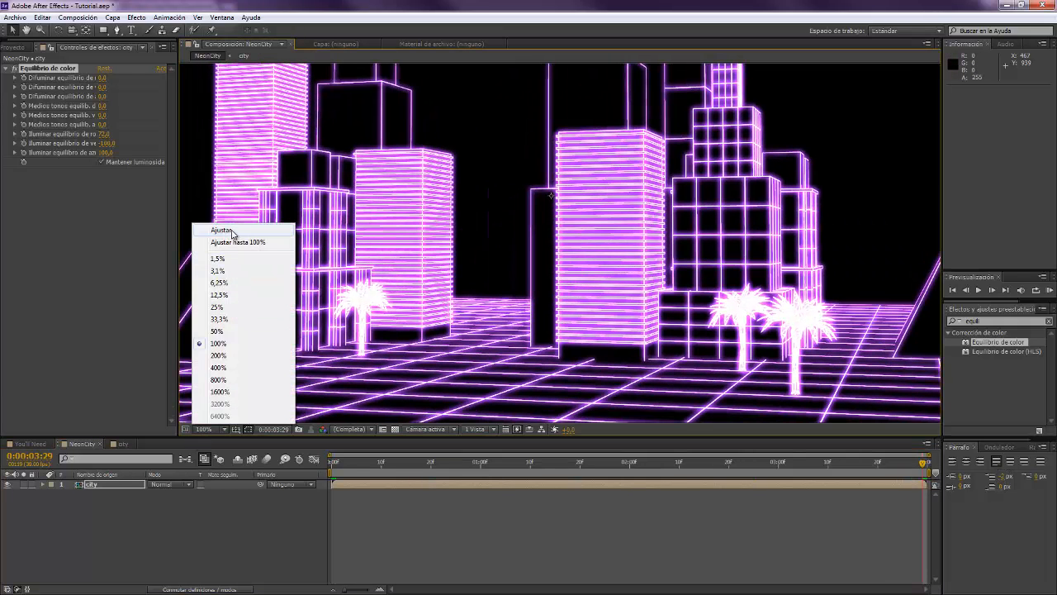
pyautogui.click(222, 230)
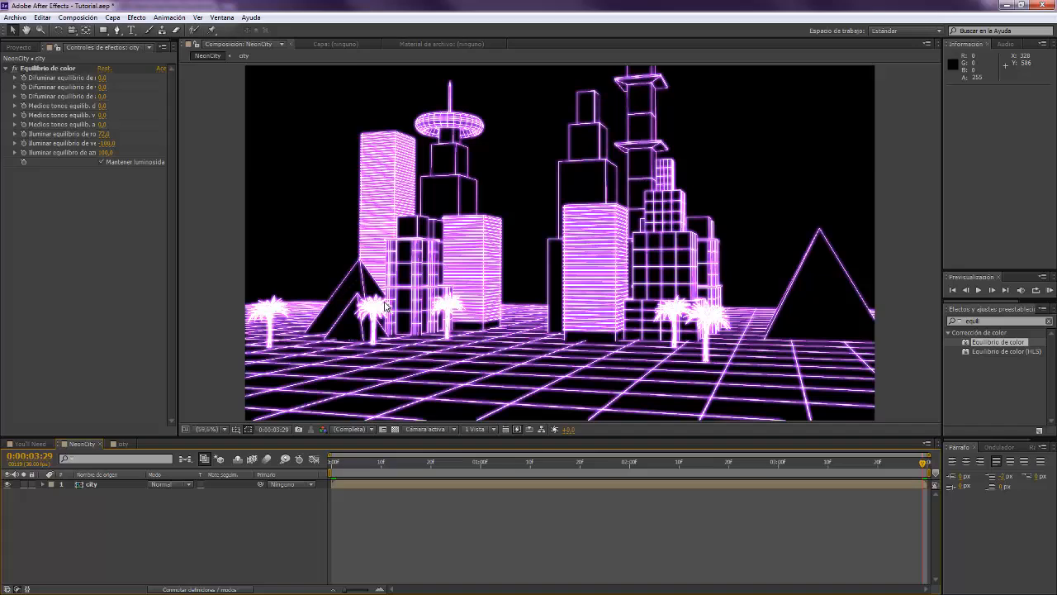
pyautogui.click(19, 48)
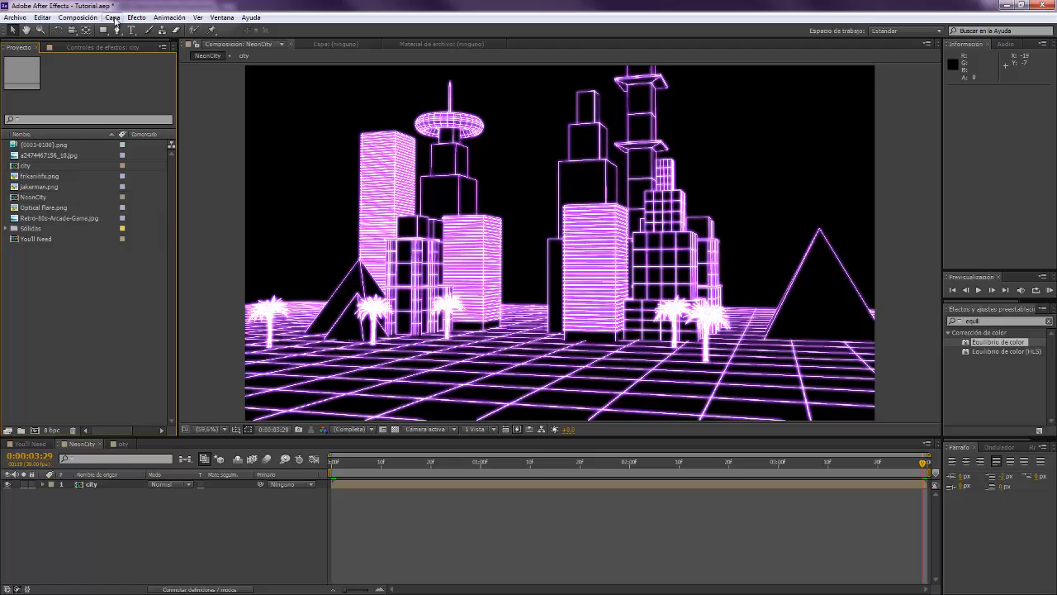
# - Create a full-size solid, mask it into a circle, and give it a pink-to-yellow Gradient Ramp
pyautogui.click(111, 18)
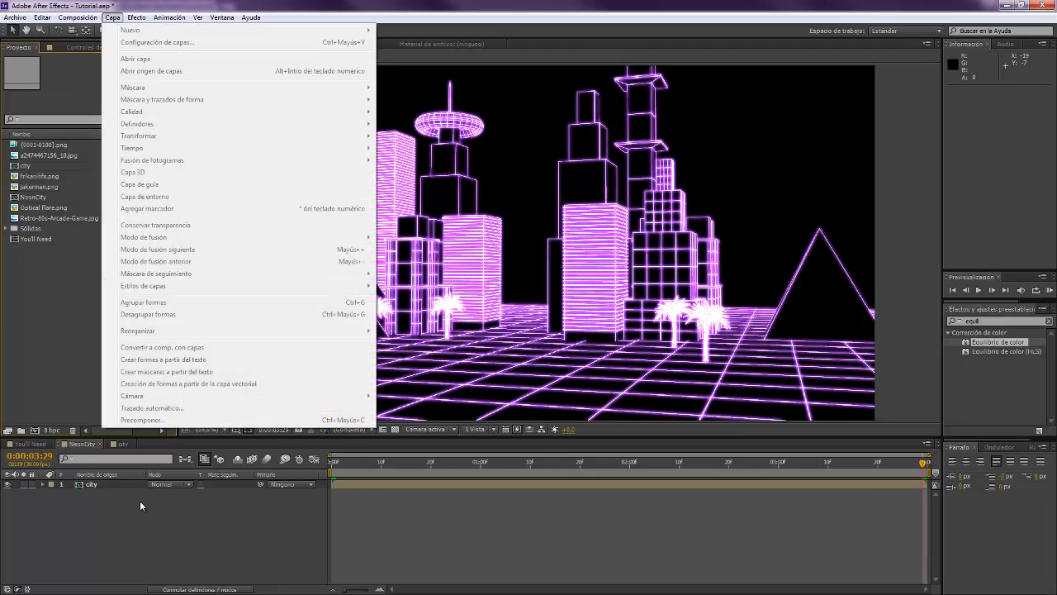
pyautogui.moveTo(130, 30)
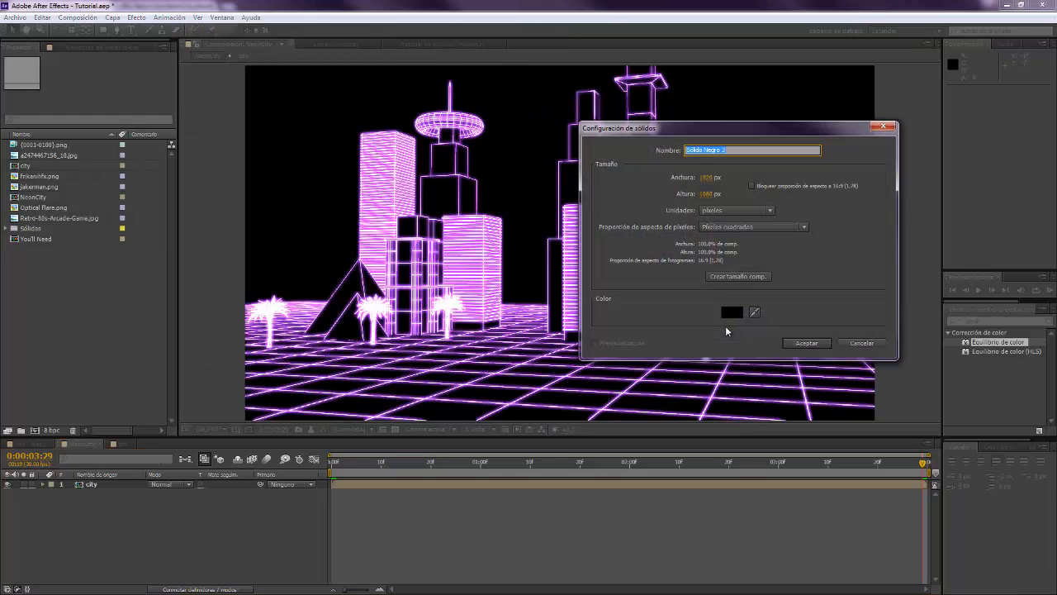
pyautogui.click(806, 343)
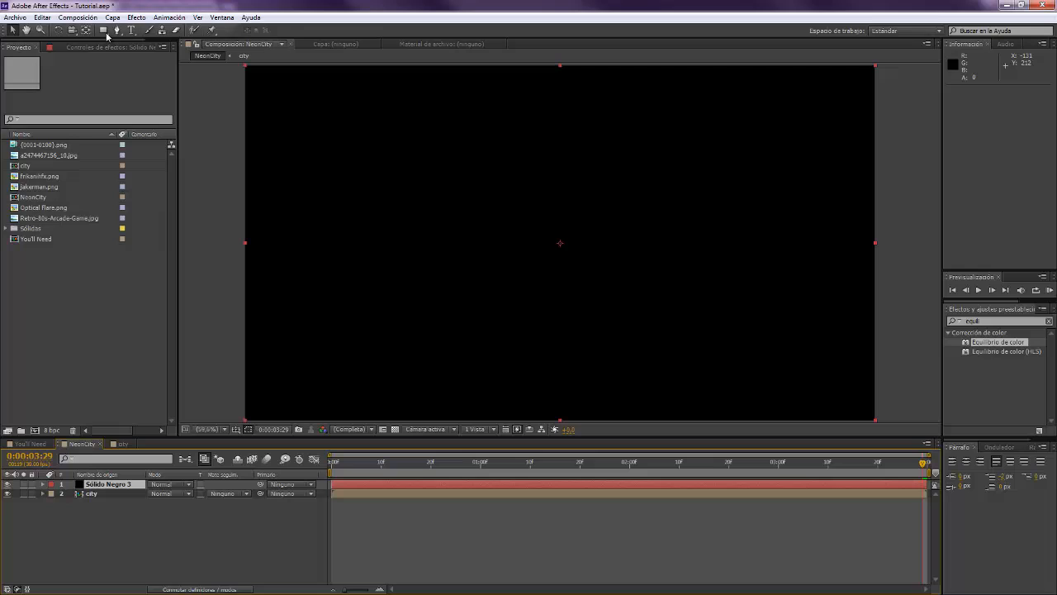
pyautogui.click(103, 29)
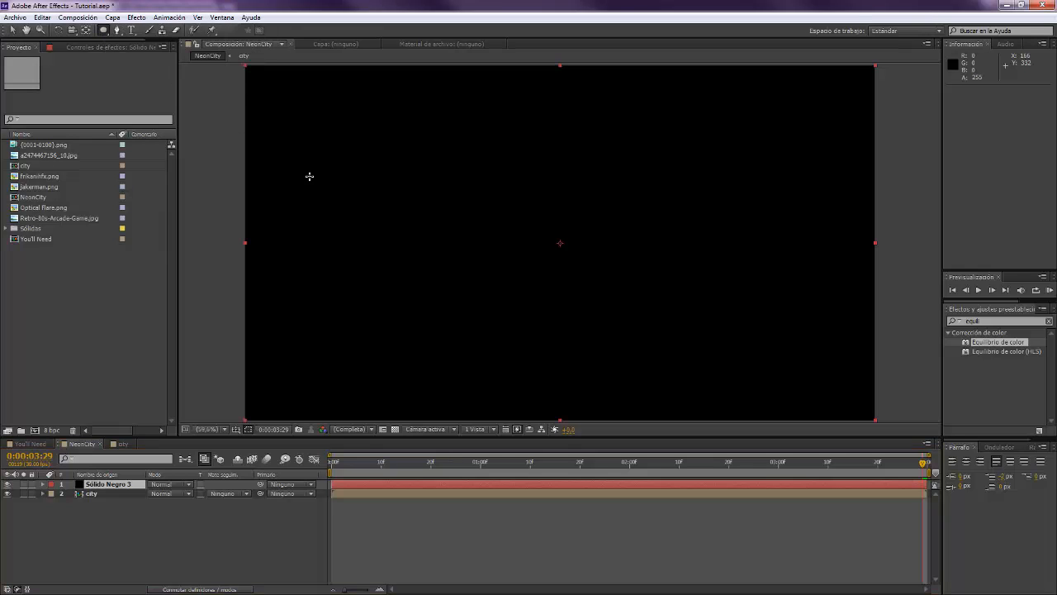
pyautogui.moveTo(371, 136)
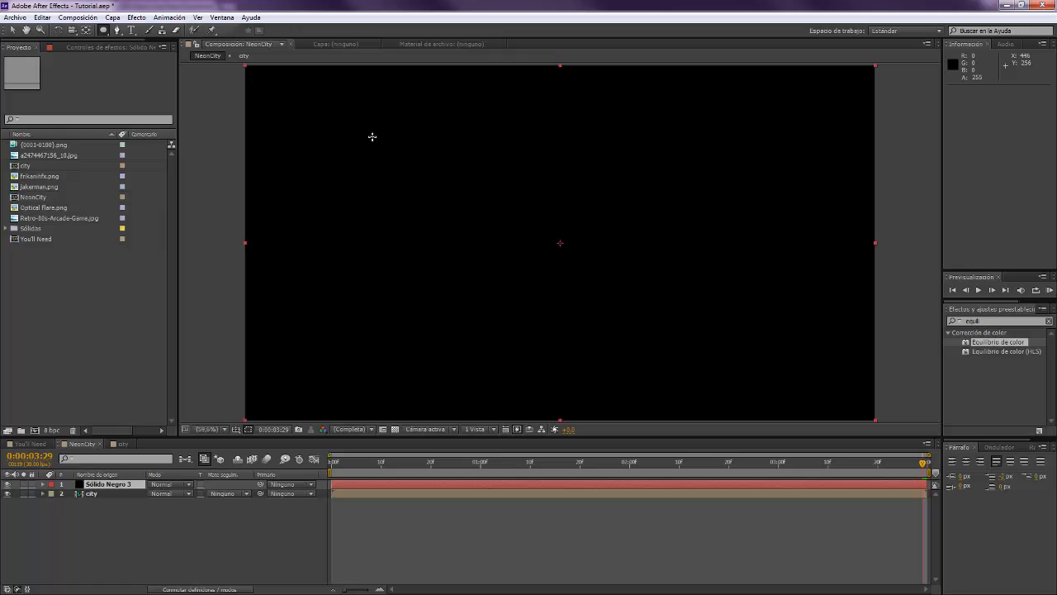
pyautogui.moveTo(559, 241)
pyautogui.write('pende')
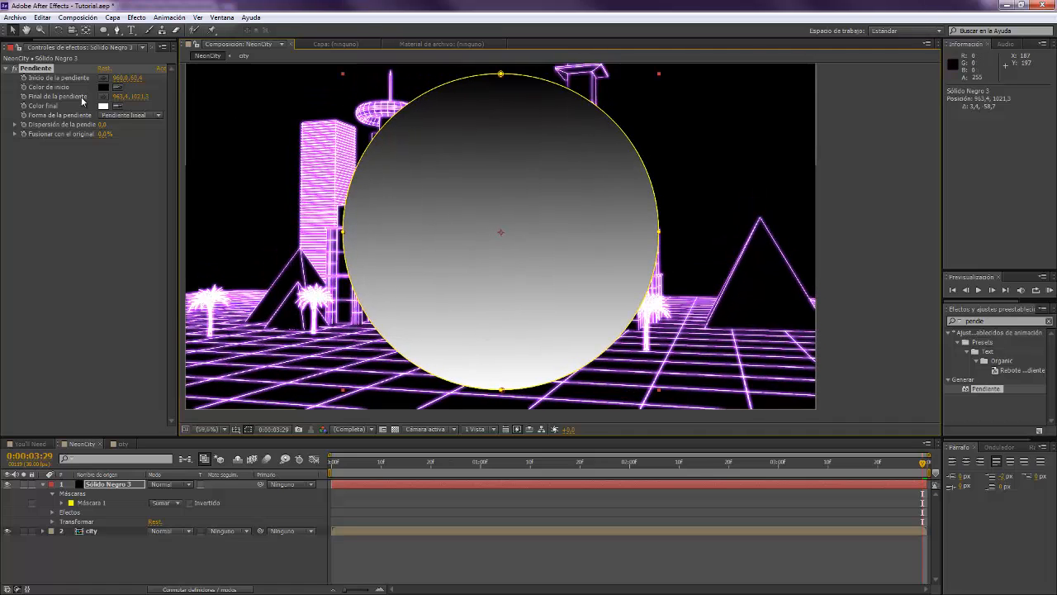
pyautogui.click(103, 87)
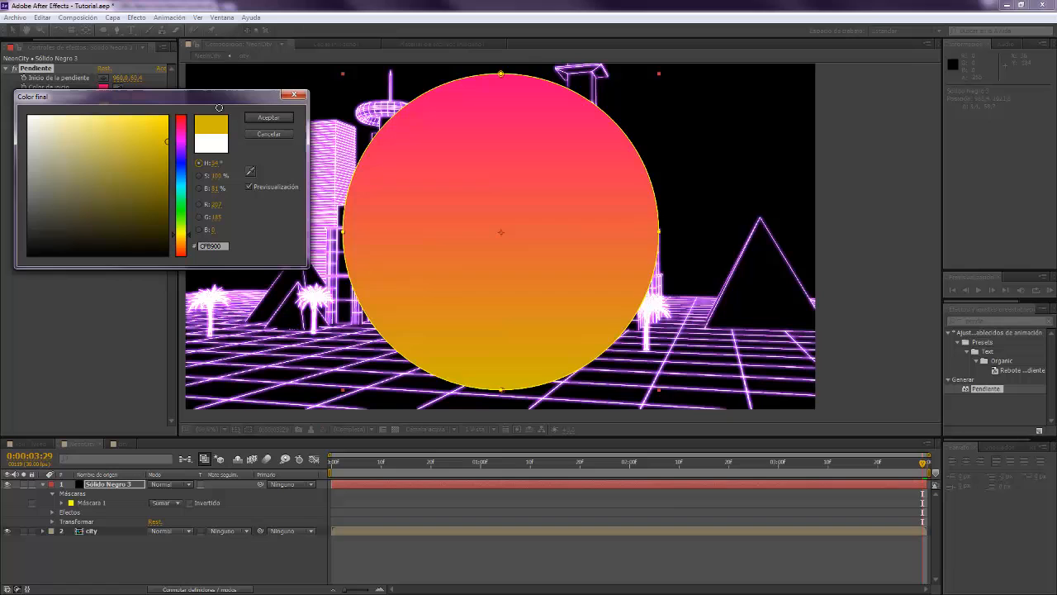
pyautogui.click(268, 117)
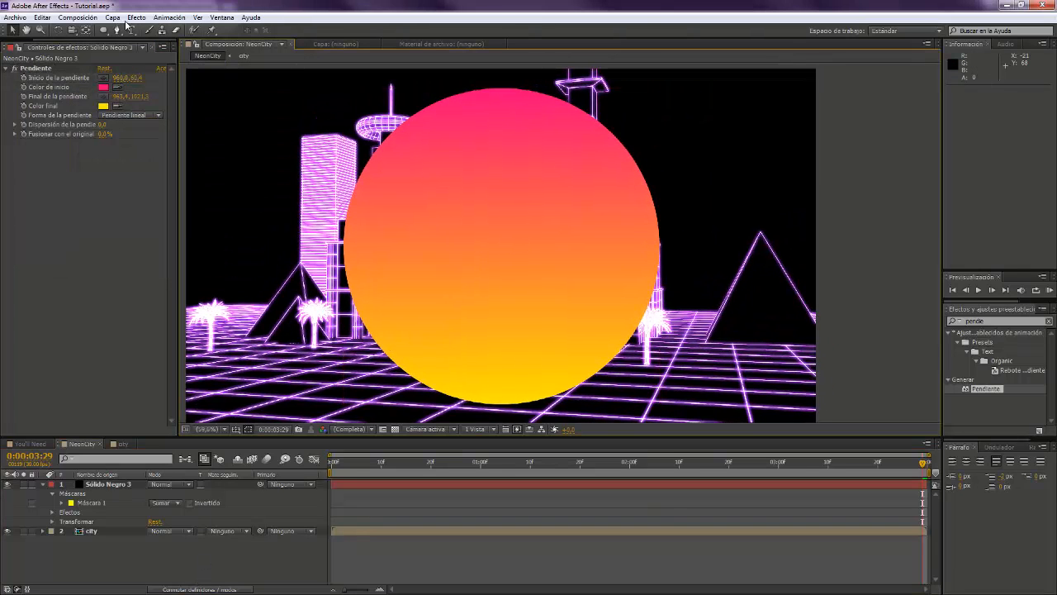
# - Slice the sun with subtracted rectangle masks and move its layer below the city
pyautogui.click(103, 30)
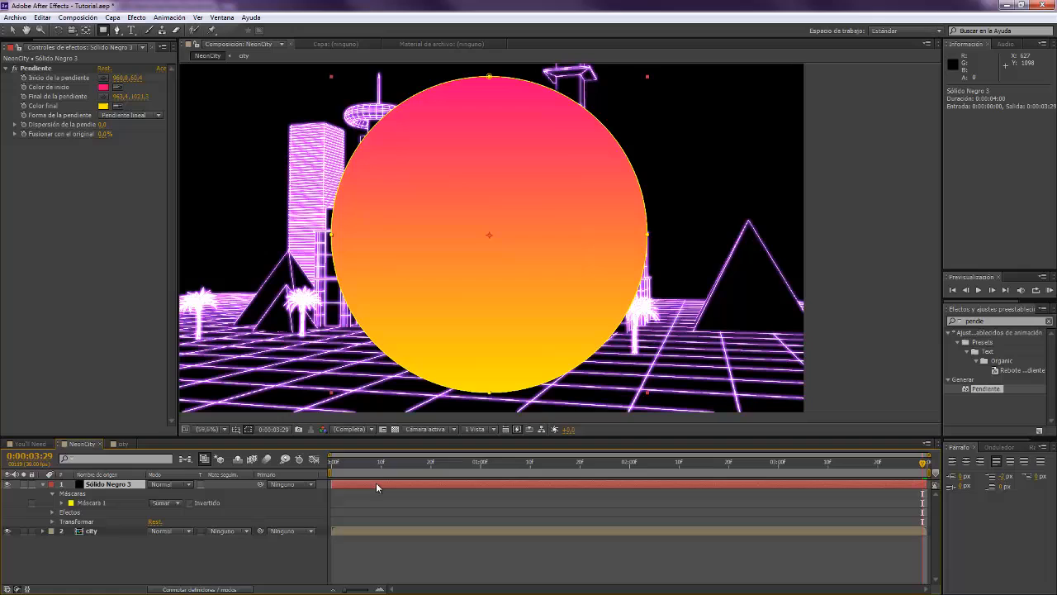
pyautogui.moveTo(297, 185)
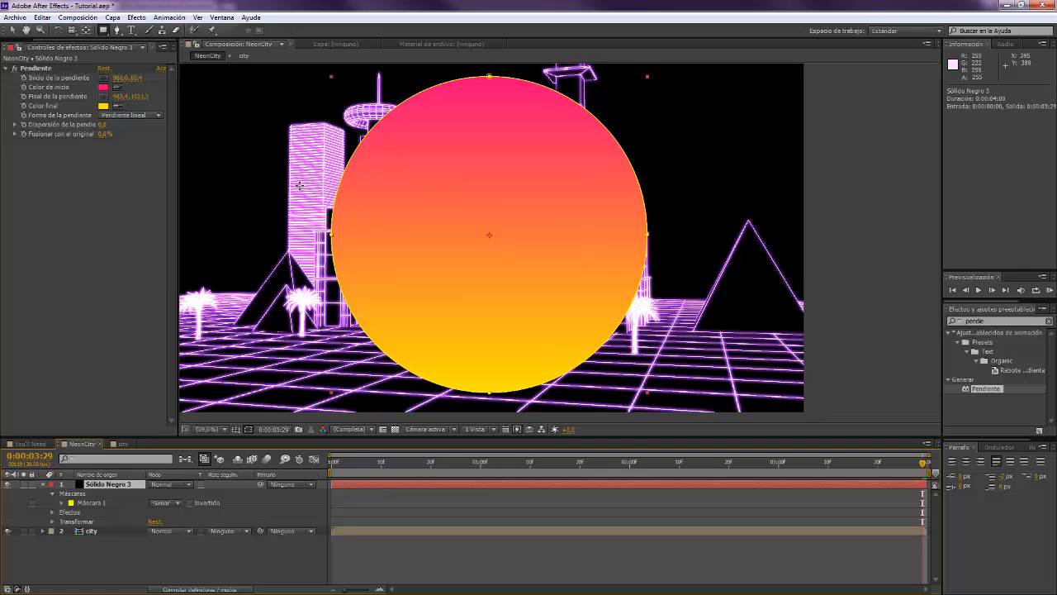
pyautogui.moveTo(298, 184); pyautogui.dragTo(610, 221)
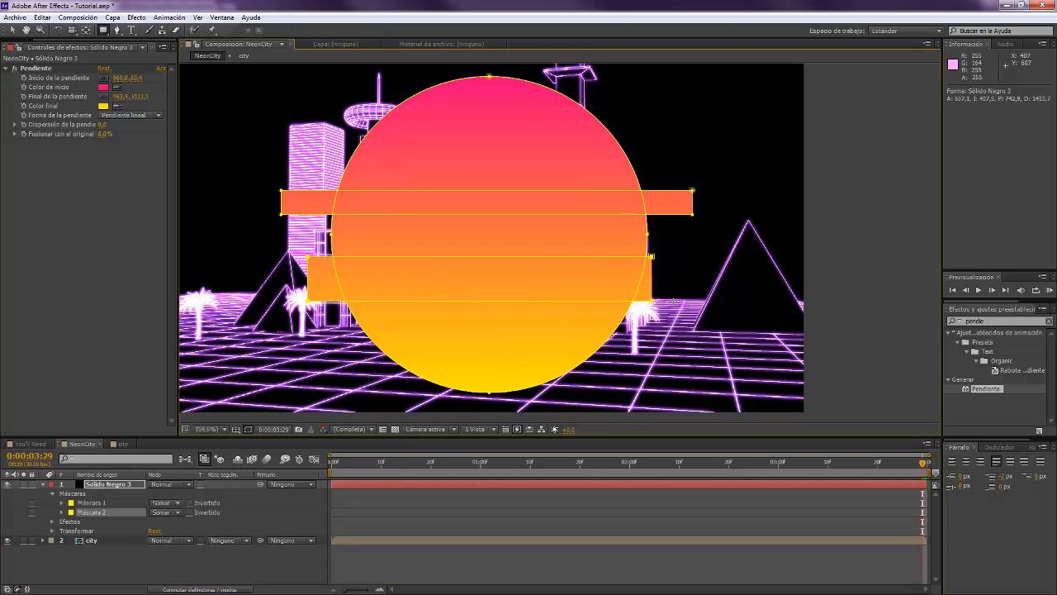
pyautogui.moveTo(649, 256); pyautogui.dragTo(648, 281)
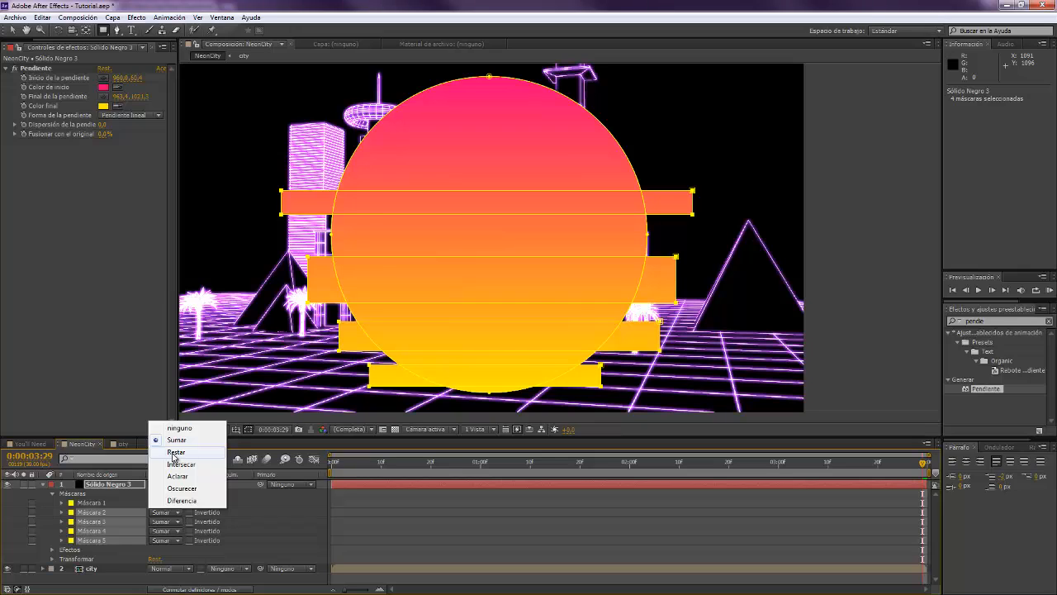
pyautogui.click(176, 451)
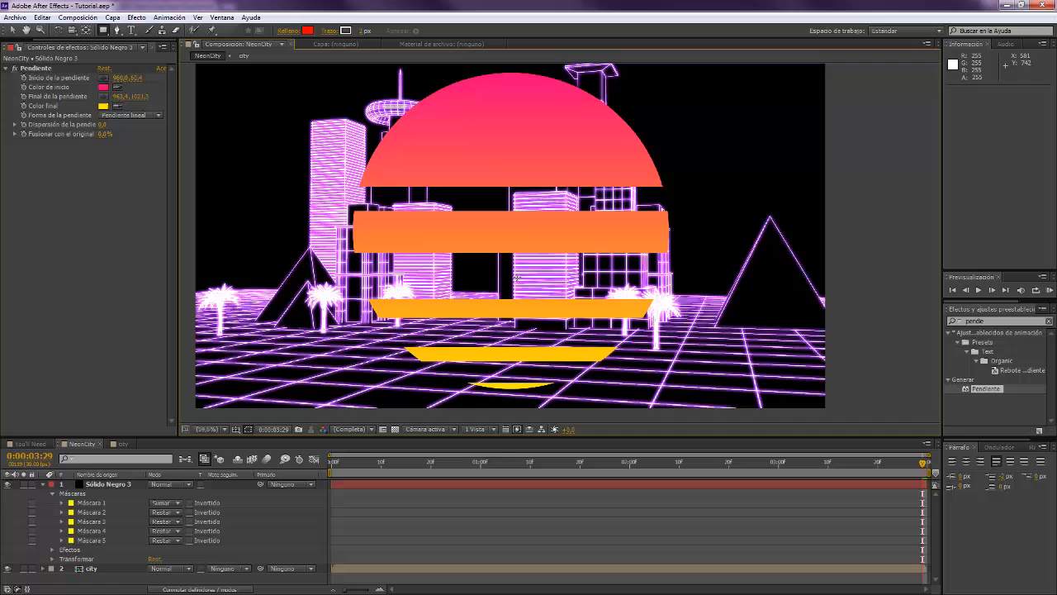
pyautogui.click(42, 484)
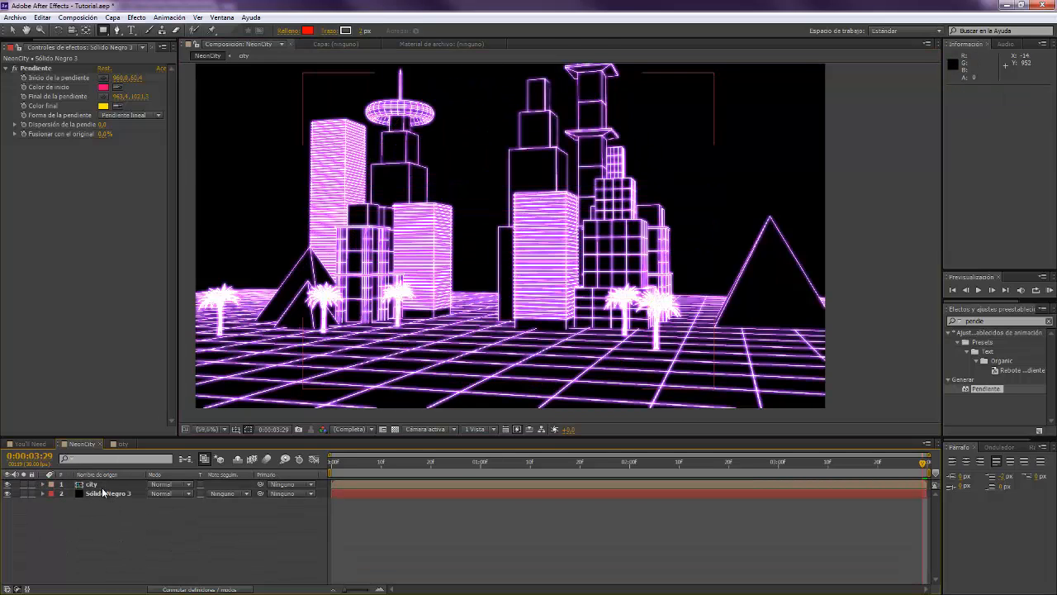
# - Set the city layer to Screen, scale the sun to 66%, and browse optical flare images
pyautogui.click(171, 484)
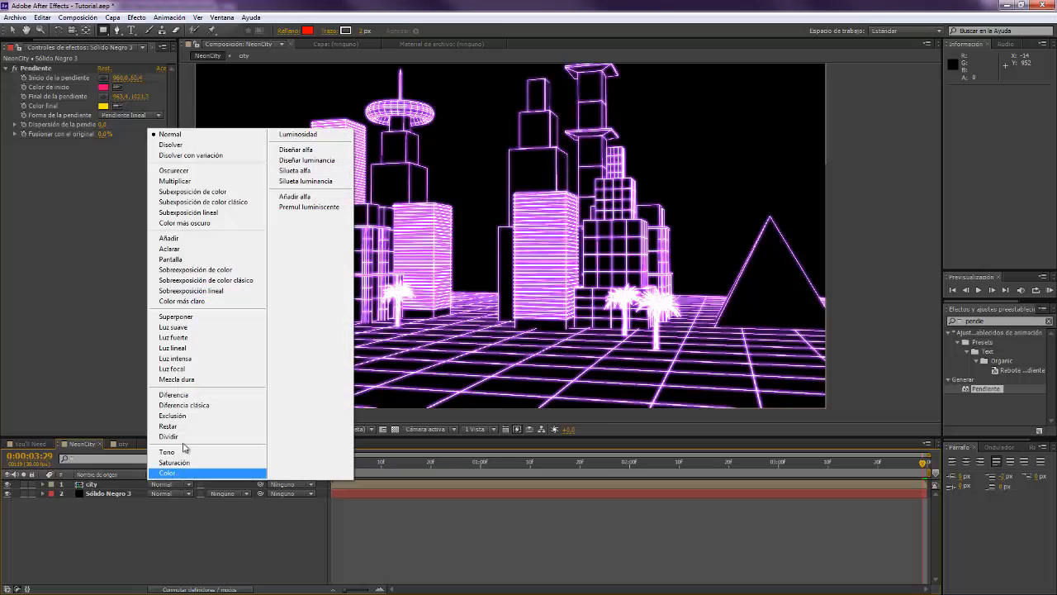
pyautogui.moveTo(195, 270)
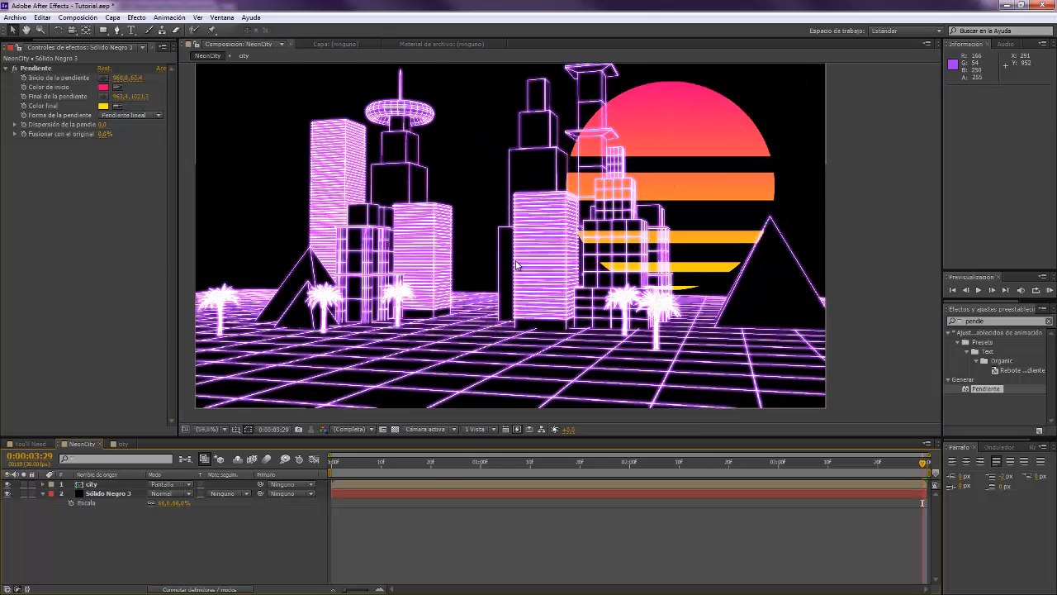
pyautogui.moveTo(476, 289)
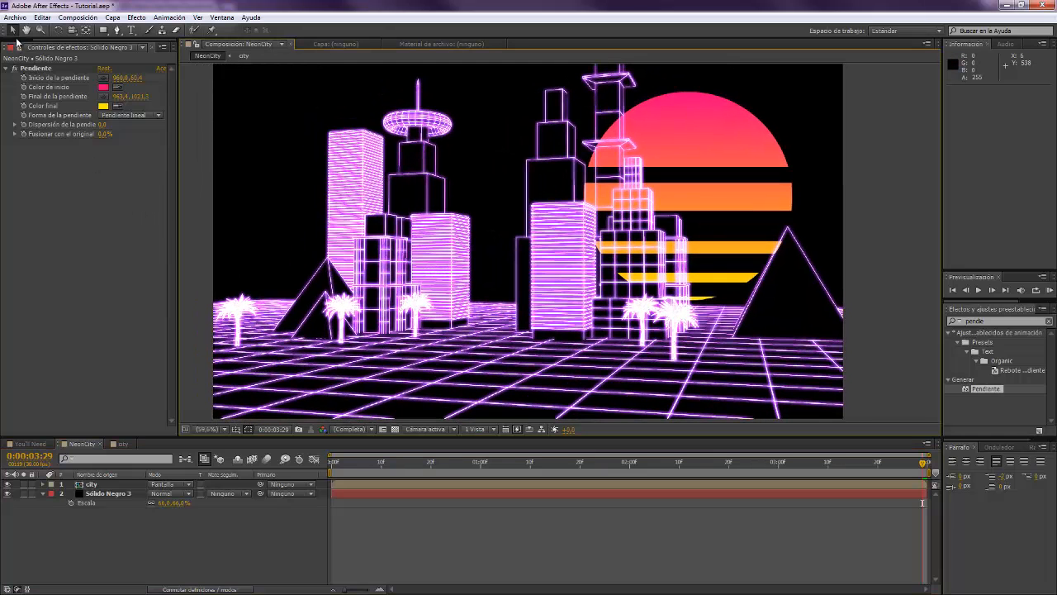
pyautogui.click(18, 47)
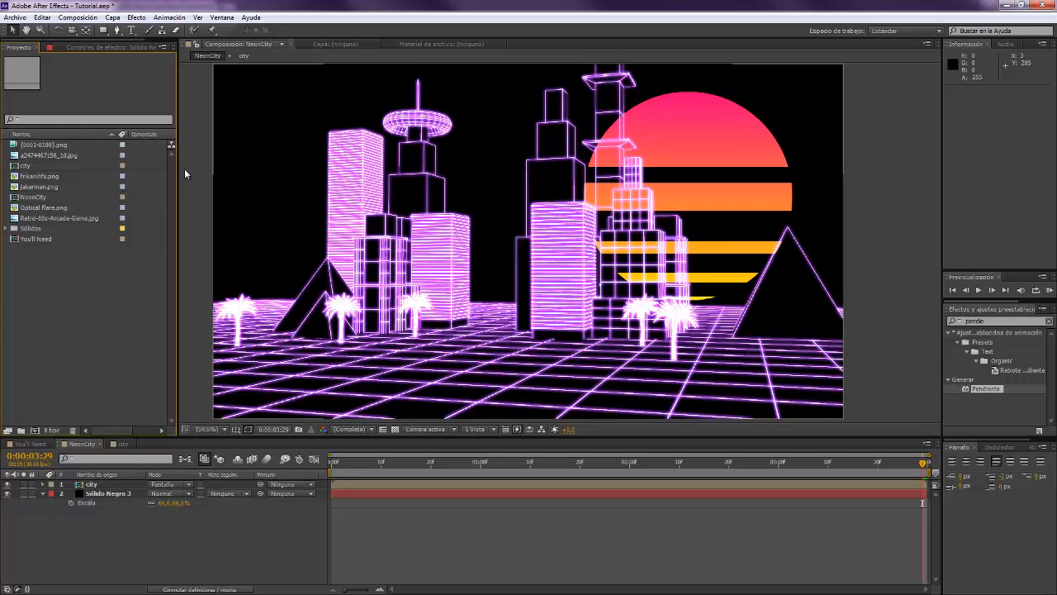
pyautogui.moveTo(190, 206)
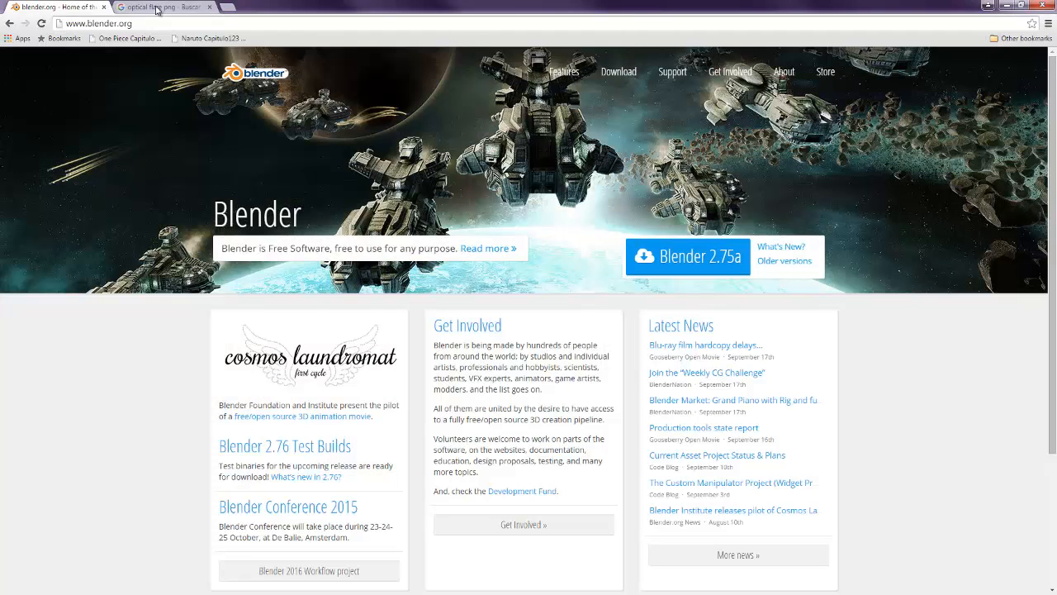
pyautogui.click(161, 6)
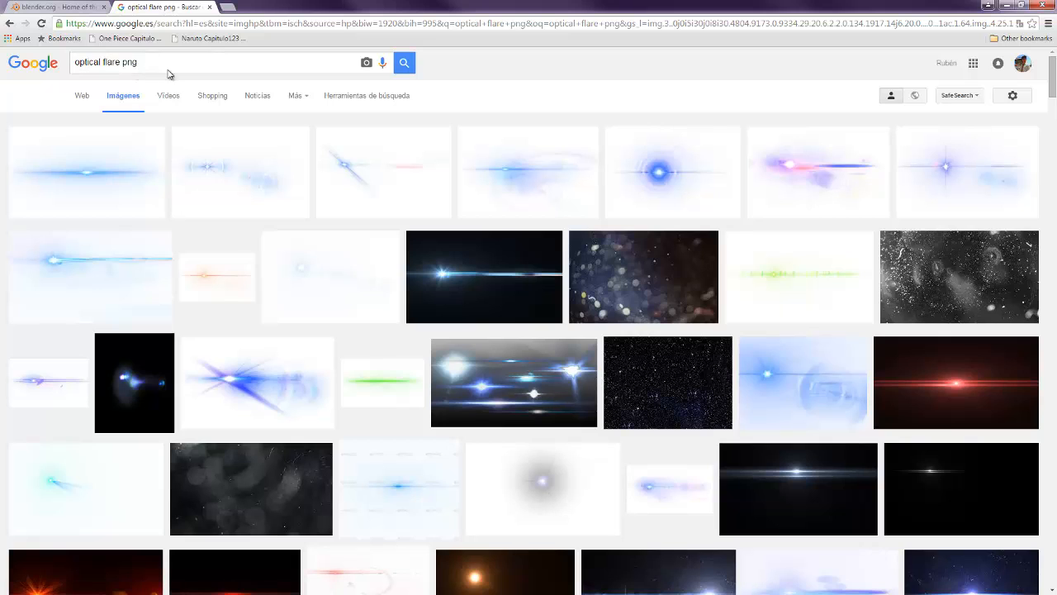
pyautogui.moveTo(380, 284)
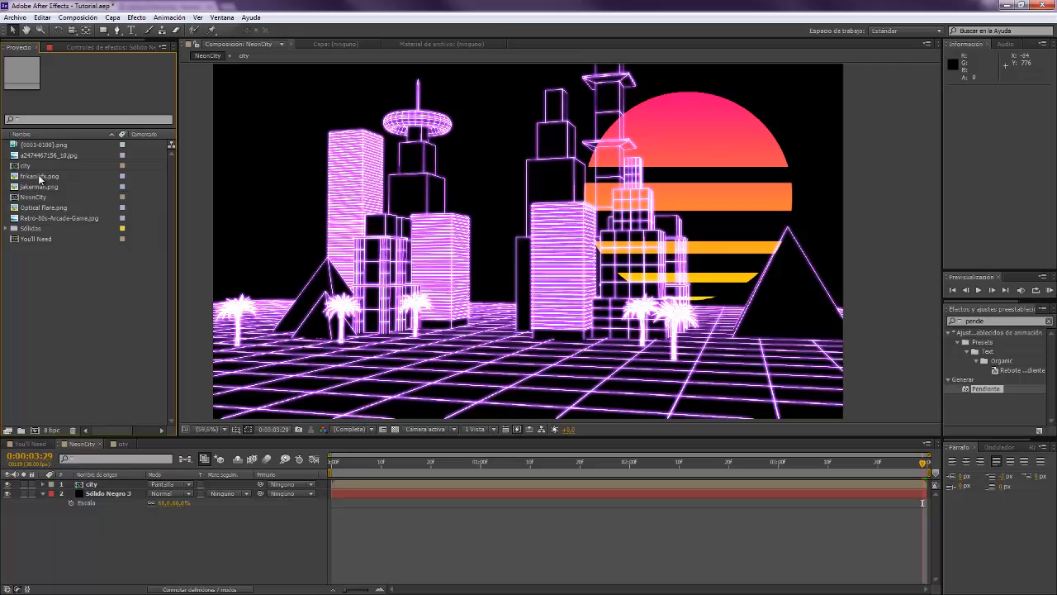
# - Add Optical flare.png to the composition with Add blending, 217% scale and Hue/Saturation
pyautogui.click(44, 207)
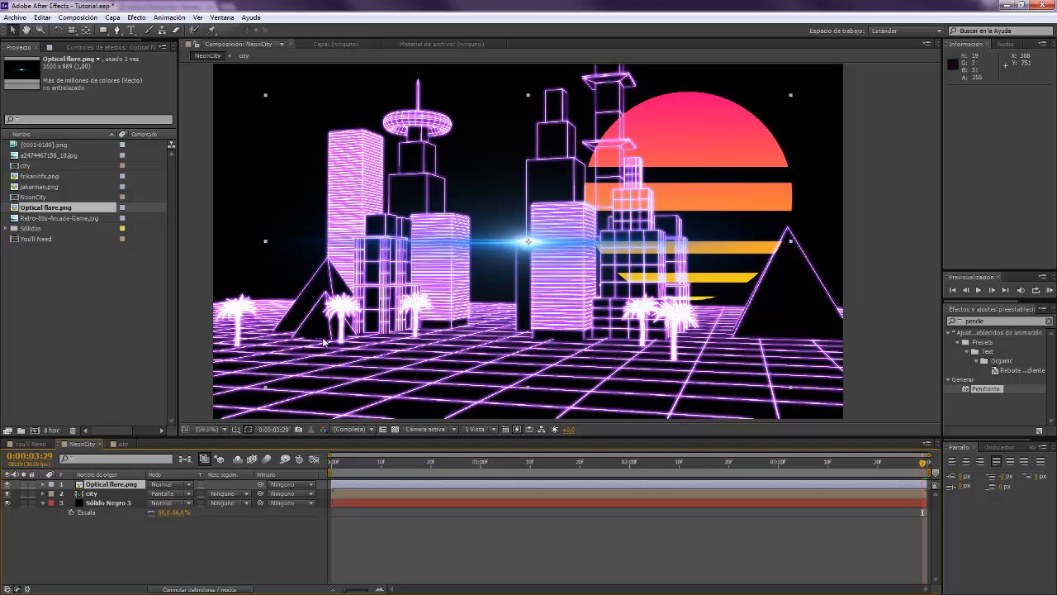
pyautogui.moveTo(470, 318)
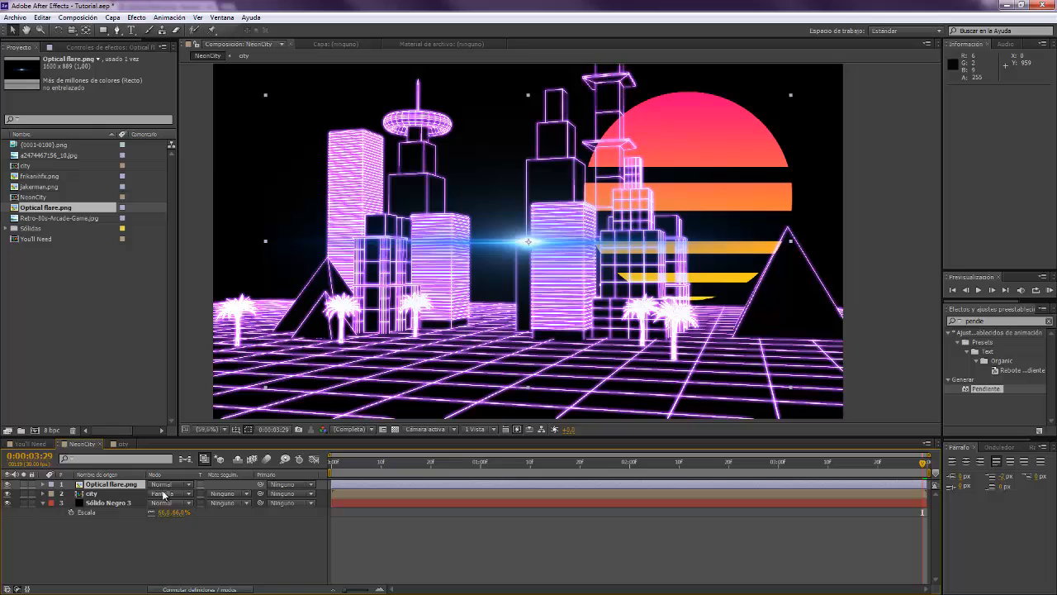
pyautogui.click(169, 493)
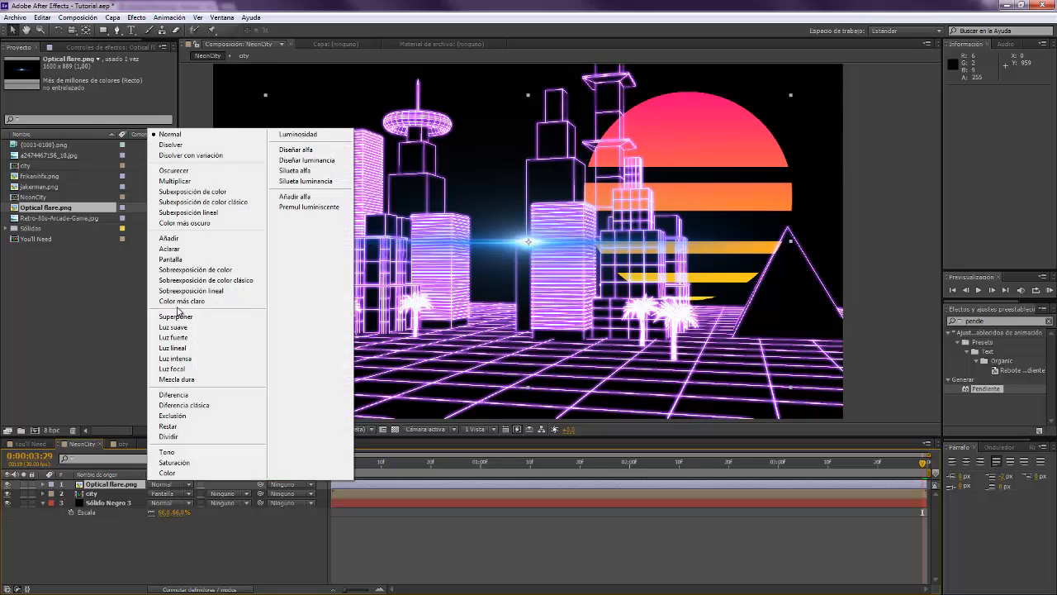
pyautogui.moveTo(169, 238)
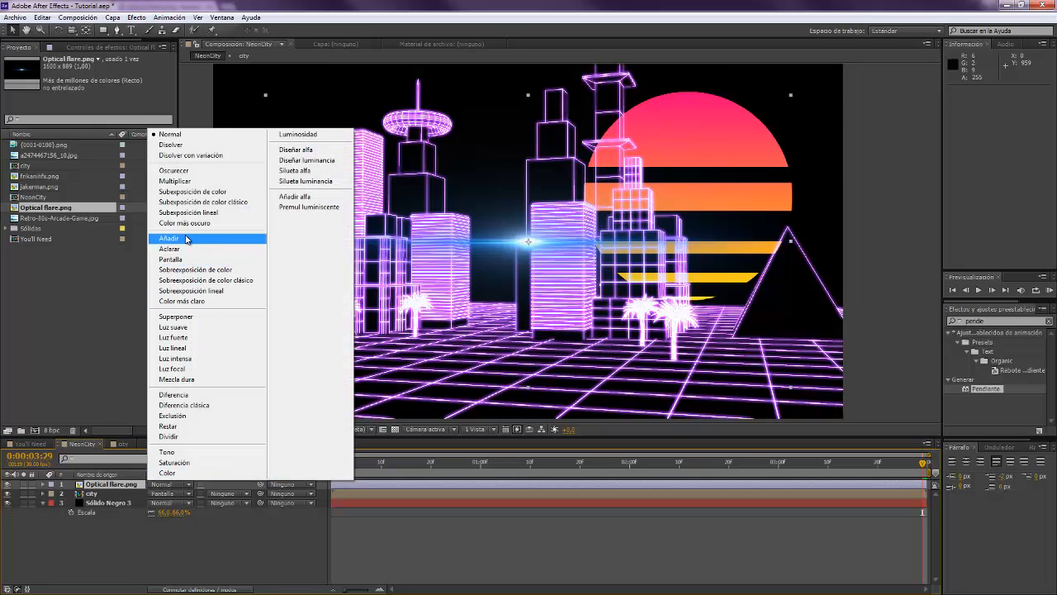
pyautogui.click(169, 238)
pyautogui.write('satu')
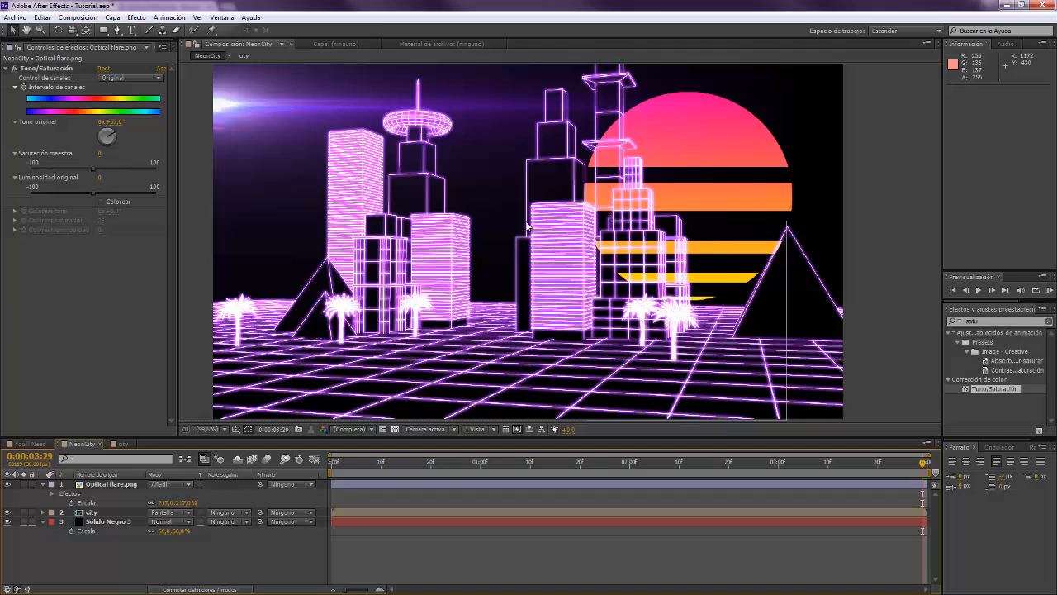
pyautogui.moveTo(638, 292)
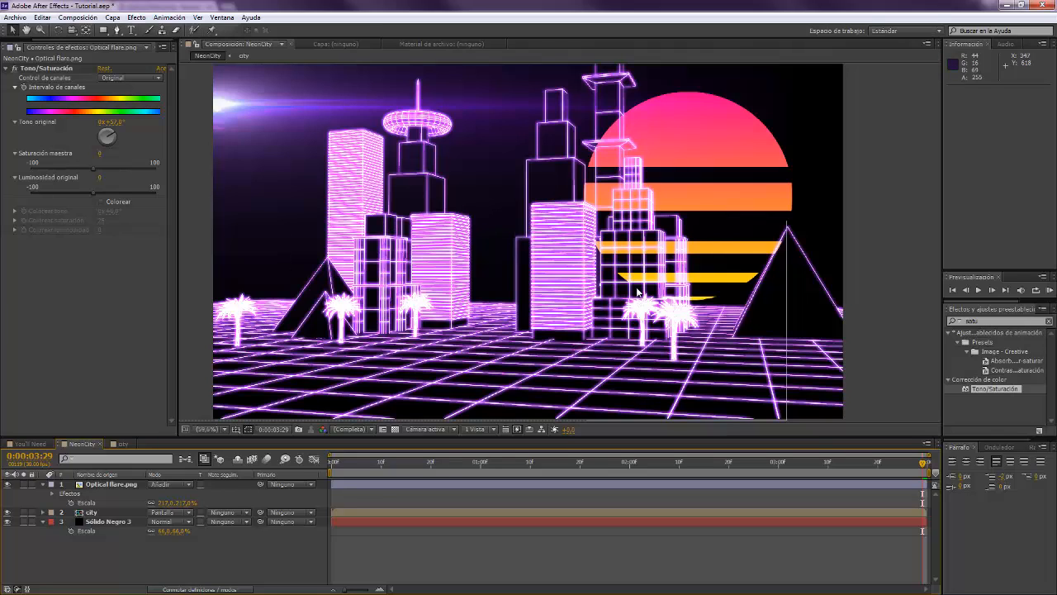
pyautogui.moveTo(329, 210)
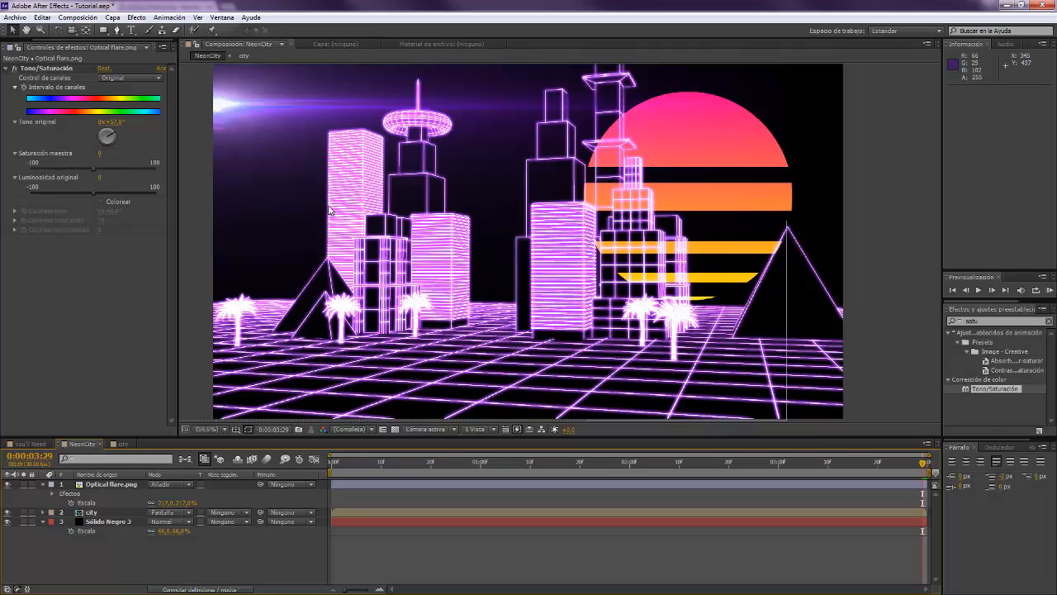